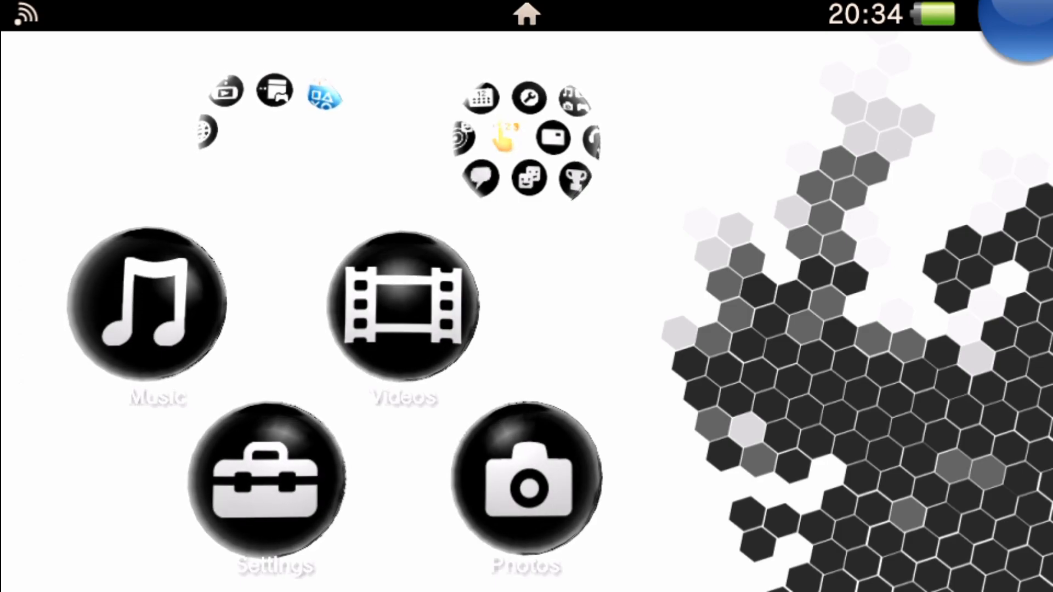
Step: Confirm System Information shows firmware 3.60, then back out of System settings
click(267, 476)
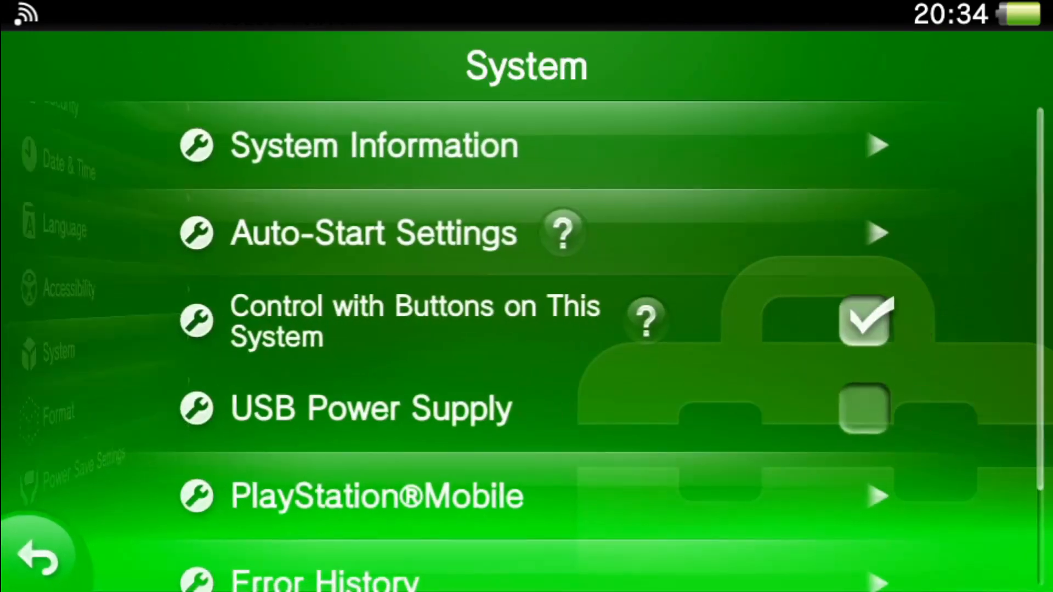
click(373, 145)
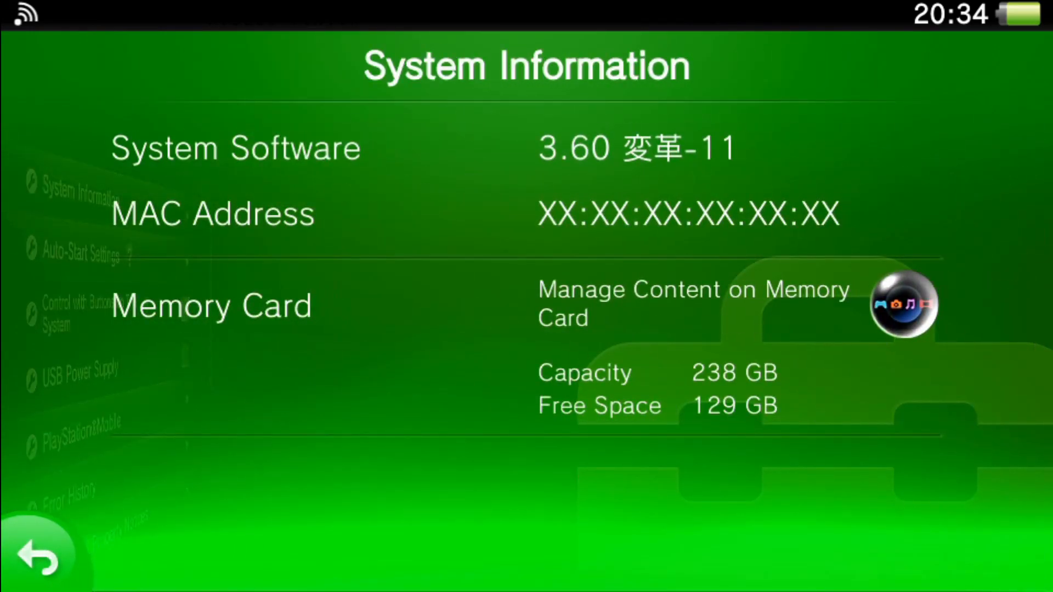
click(39, 560)
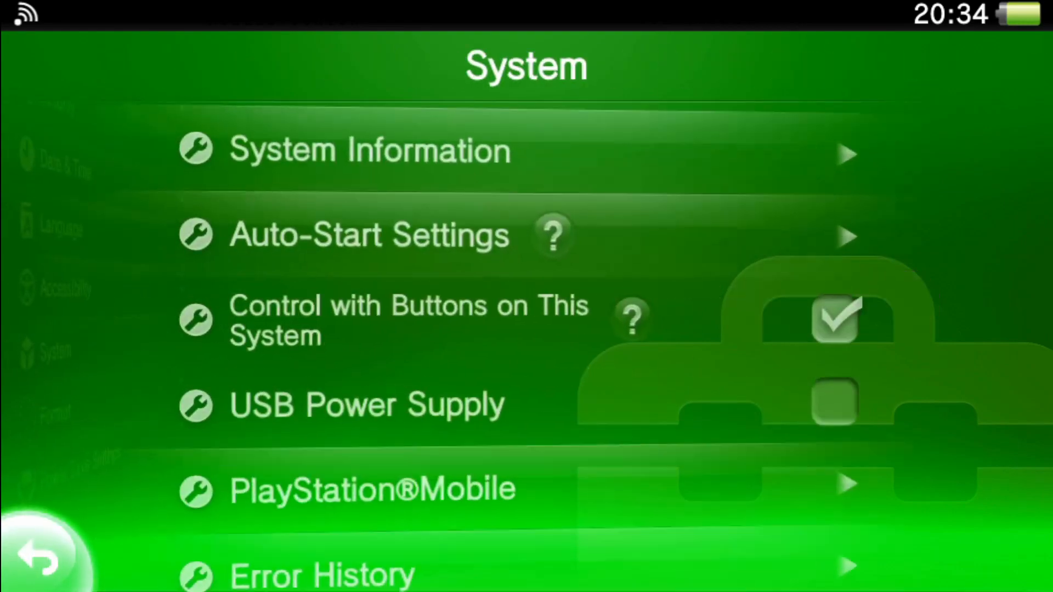
click(37, 557)
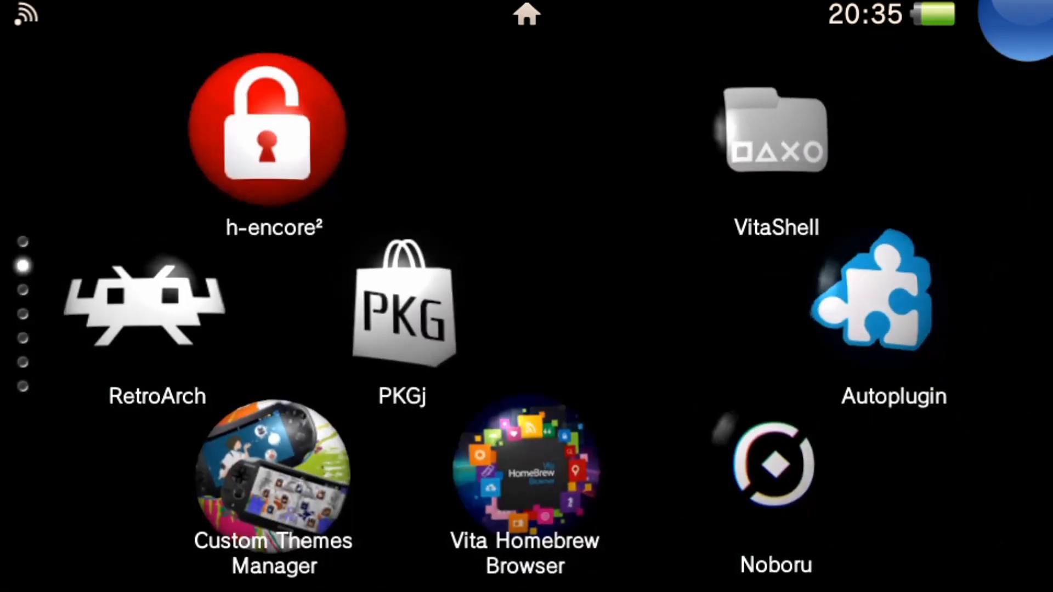
Step: Launch VitaShell 2.02 and browse its main settings menu
click(777, 131)
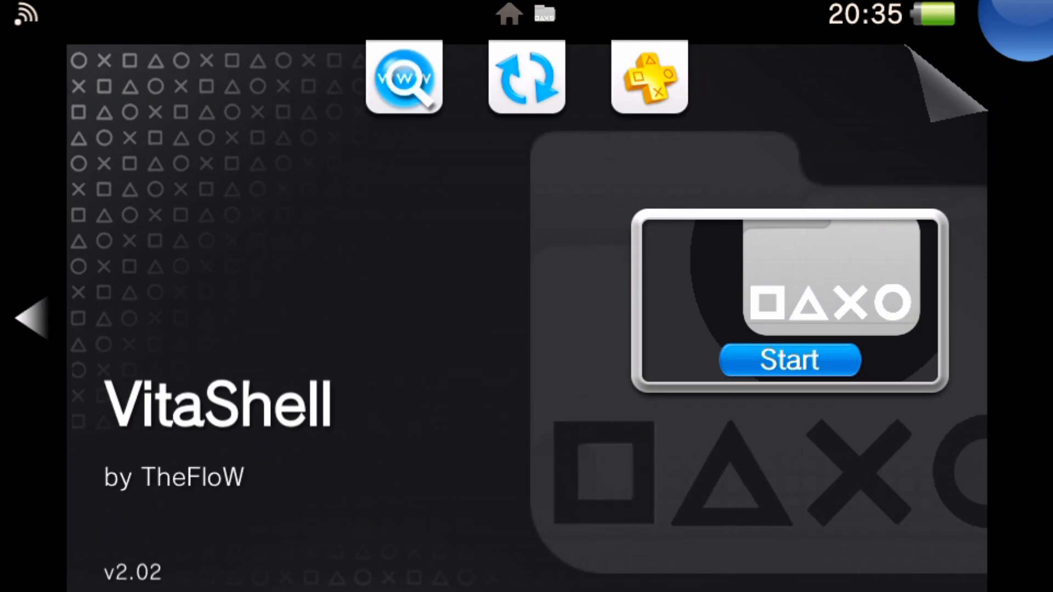
click(789, 360)
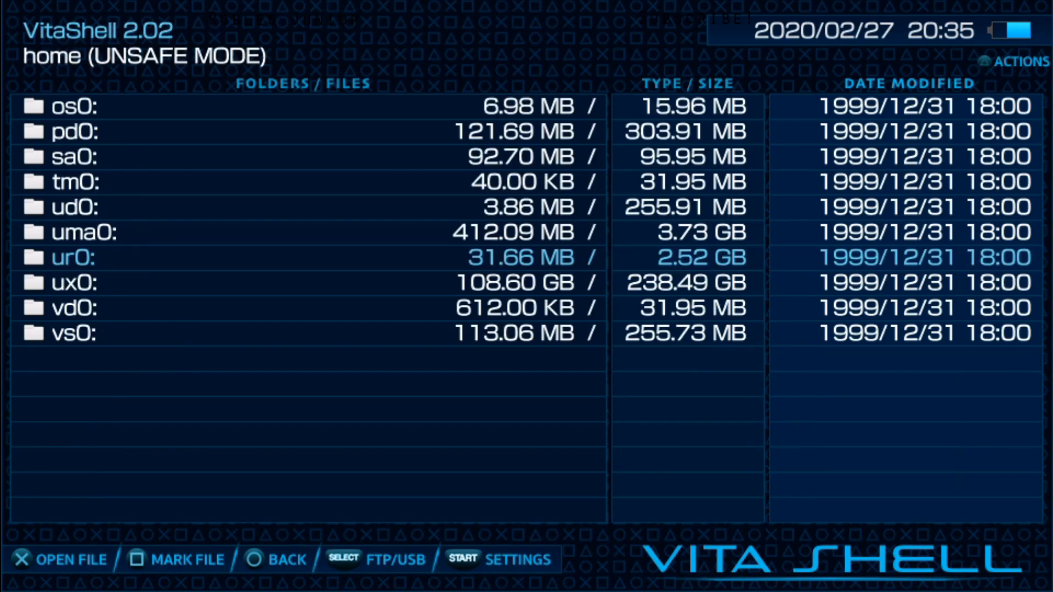
key(start)
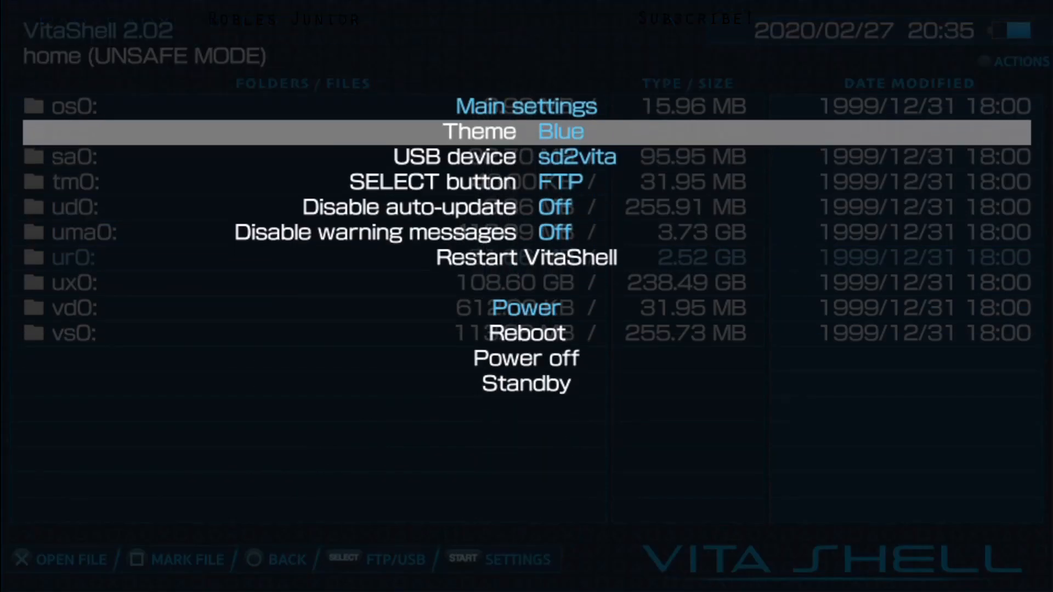
key(Down)
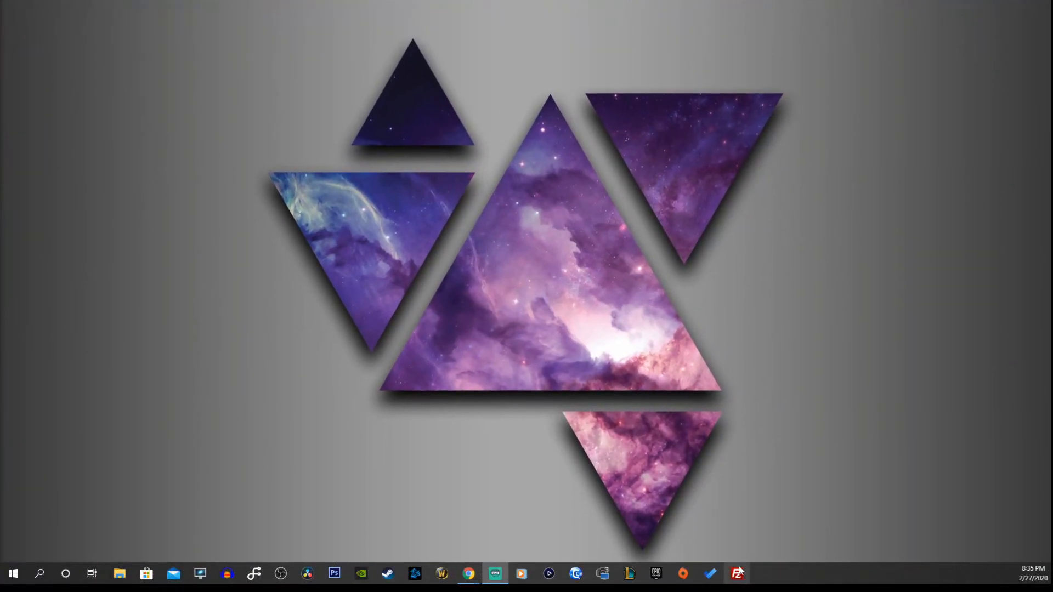
Step: Connect FileZilla to ftp://10.0.0.166:1337 from history, accepting the insecure FTP warning
click(737, 574)
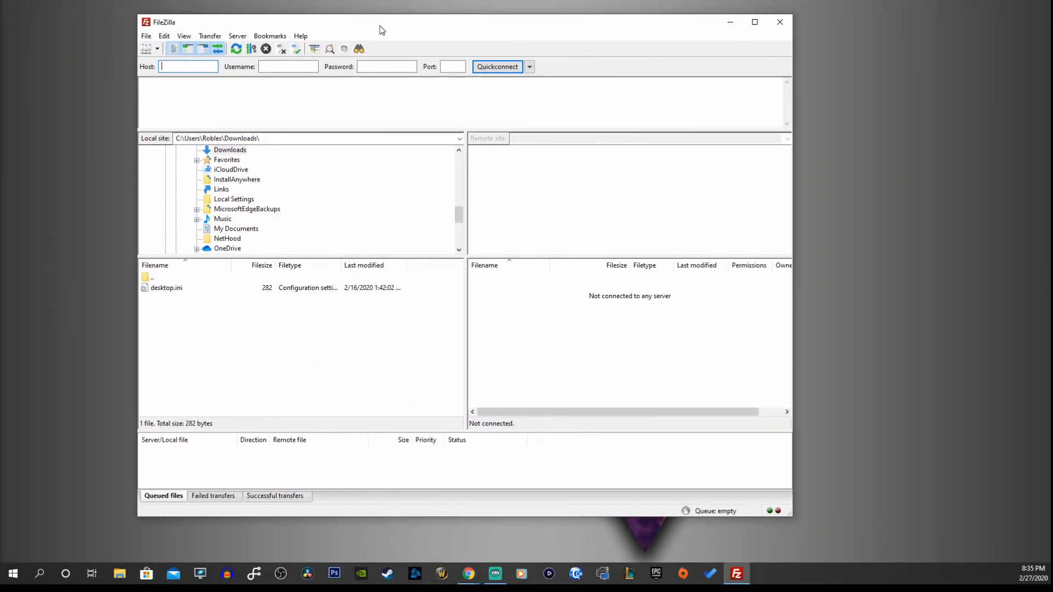
click(529, 66)
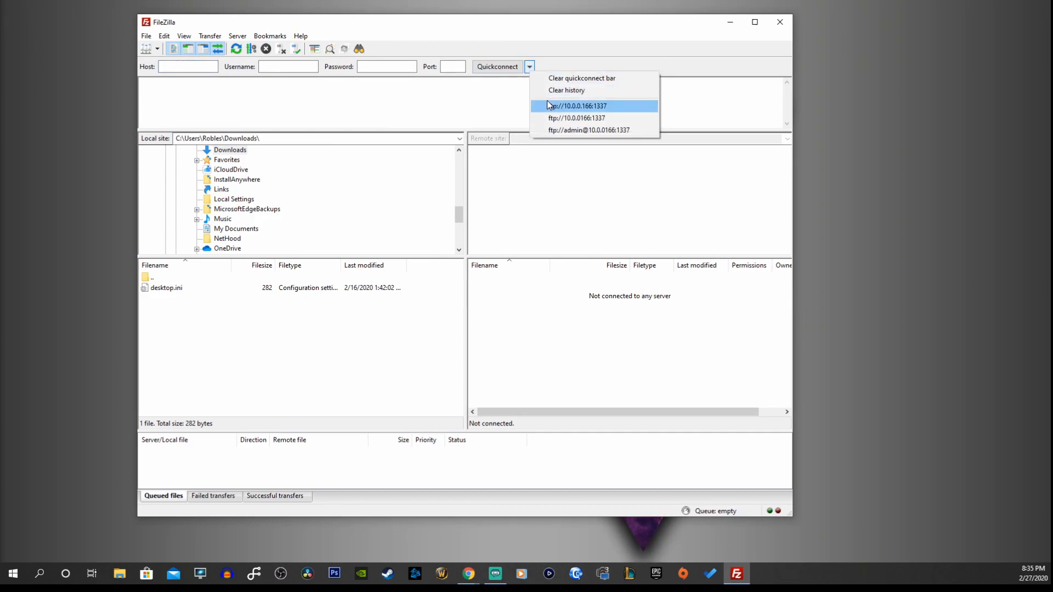
click(576, 105)
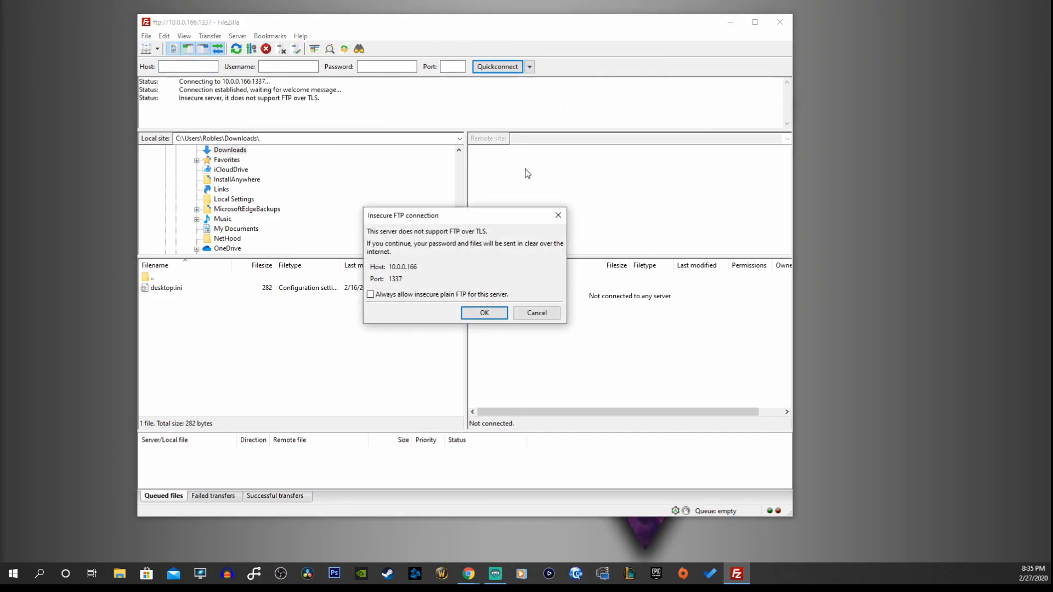
click(484, 312)
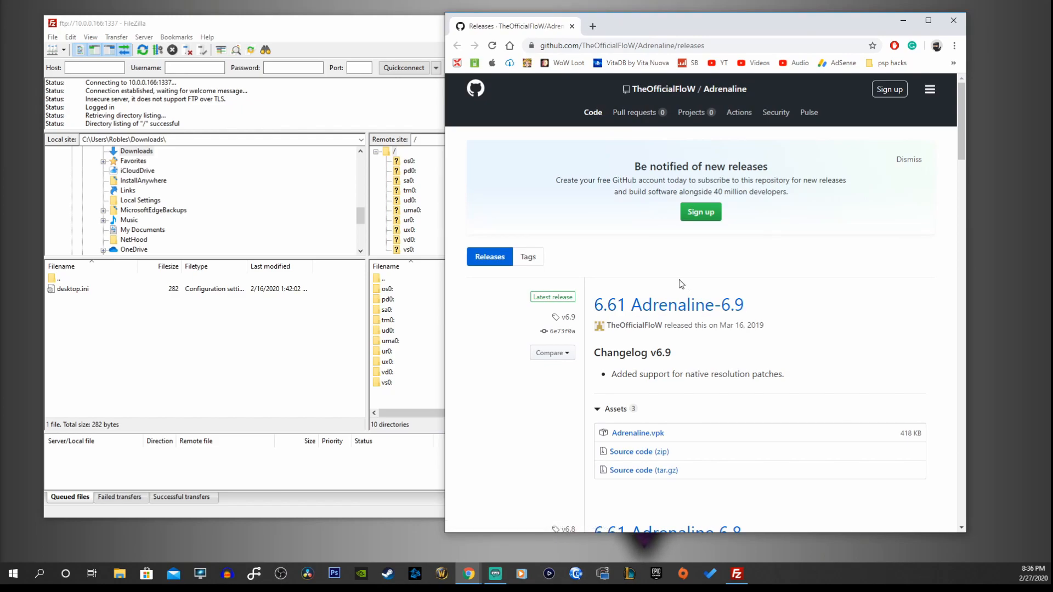
mouse_move(748, 296)
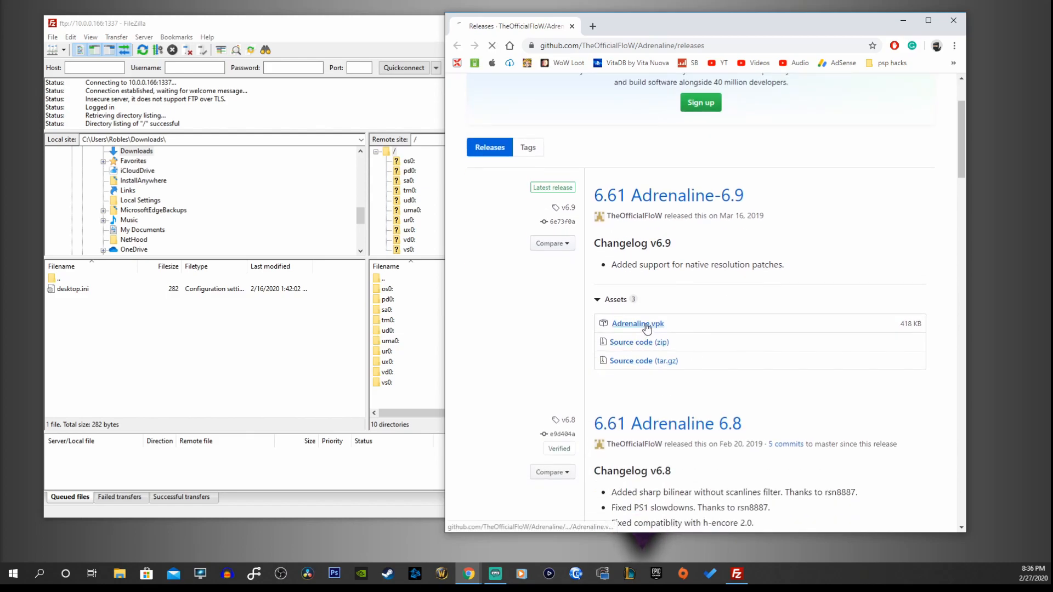
Step: Download Adrenaline.vpk from the latest Adrenaline-6.9 release assets
click(637, 323)
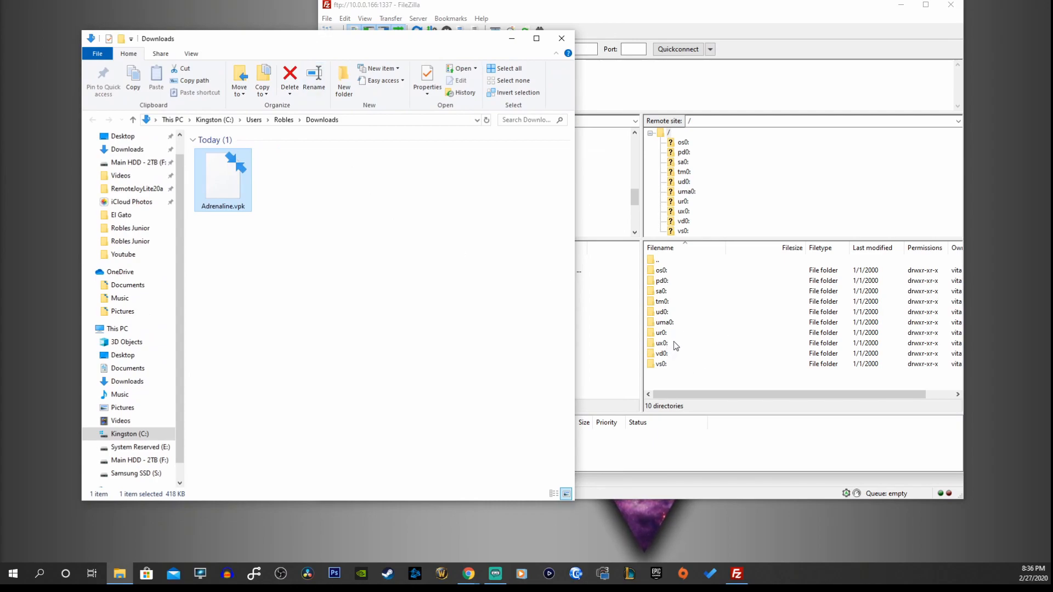
Step: Browse FileZilla's remote pane into the Vita's ux0: drive and its vpk folder
click(661, 343)
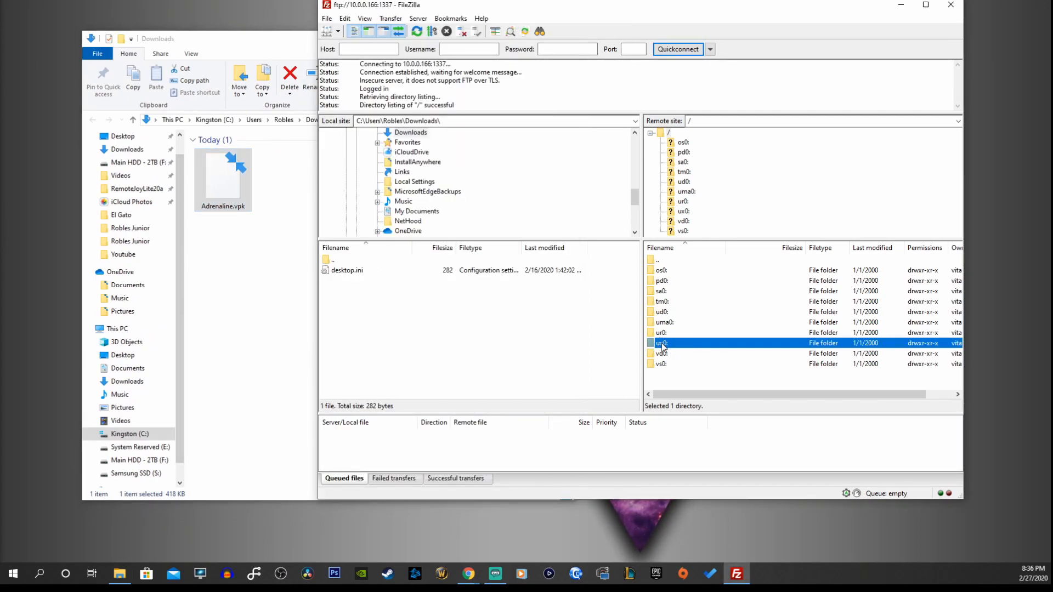
double_click(661, 343)
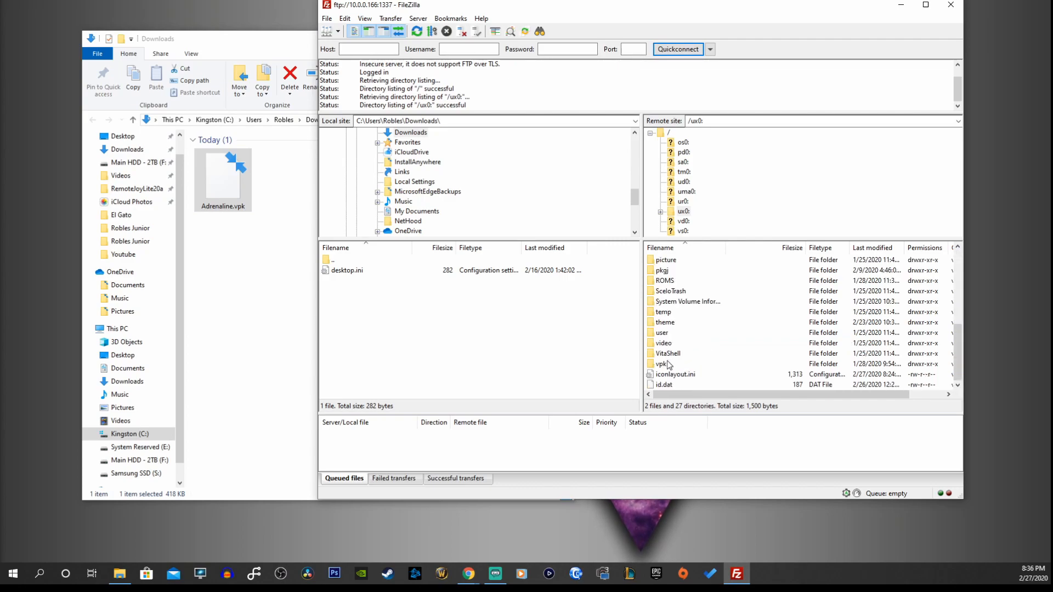
double_click(661, 363)
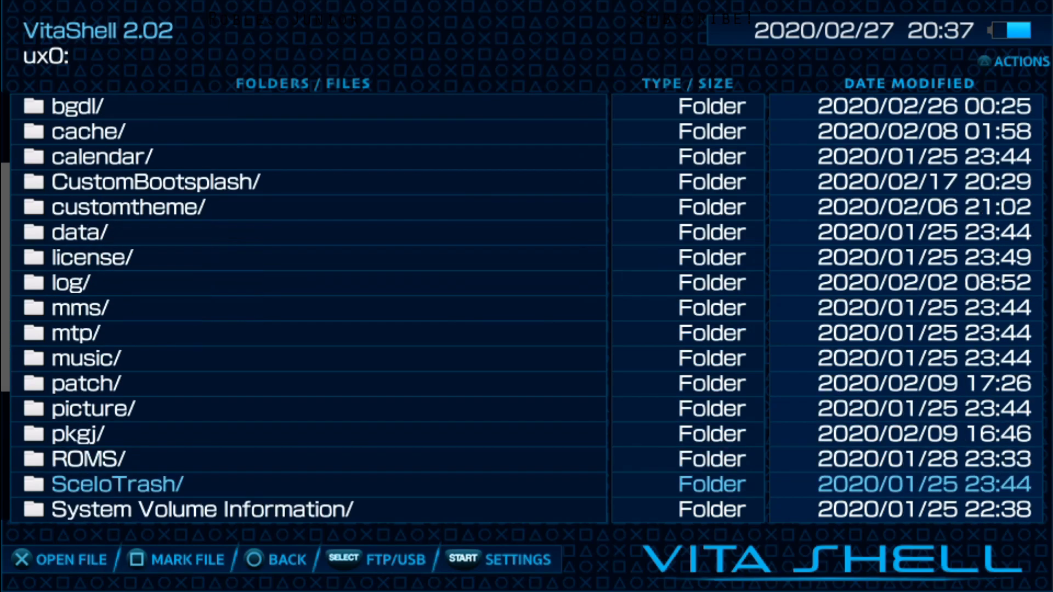
Step: Install Adrenaline.vpk from ux0:/vpk, accepting the extended-permissions warning
scroll(down, 3)
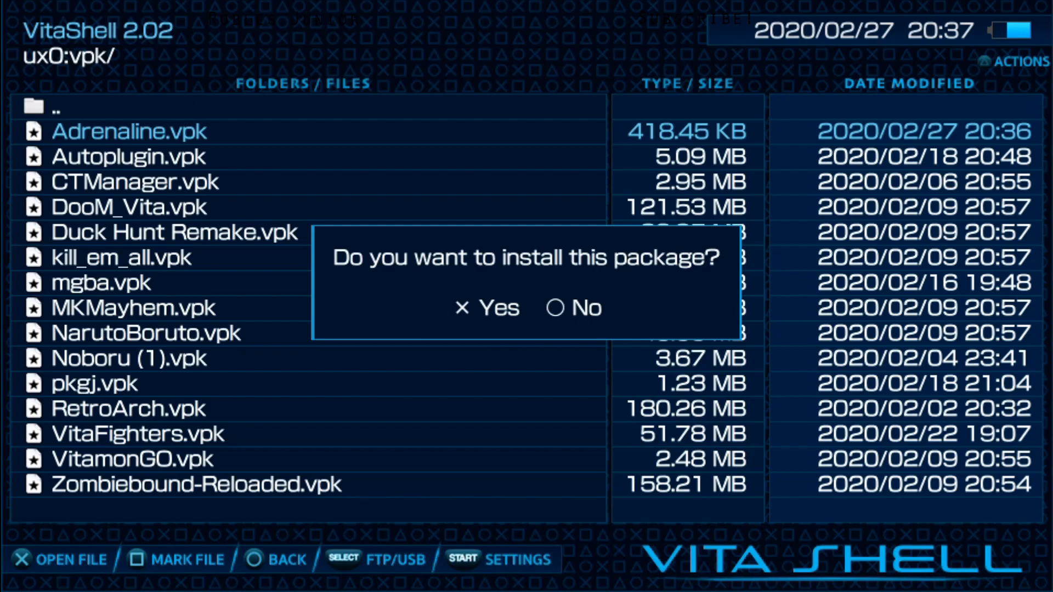
click(485, 307)
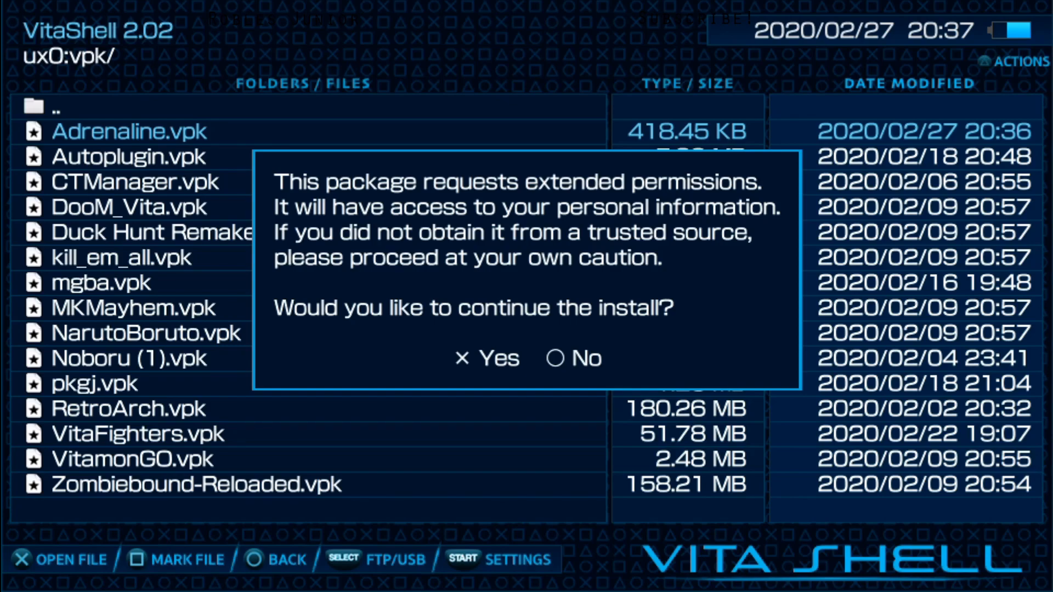
click(485, 358)
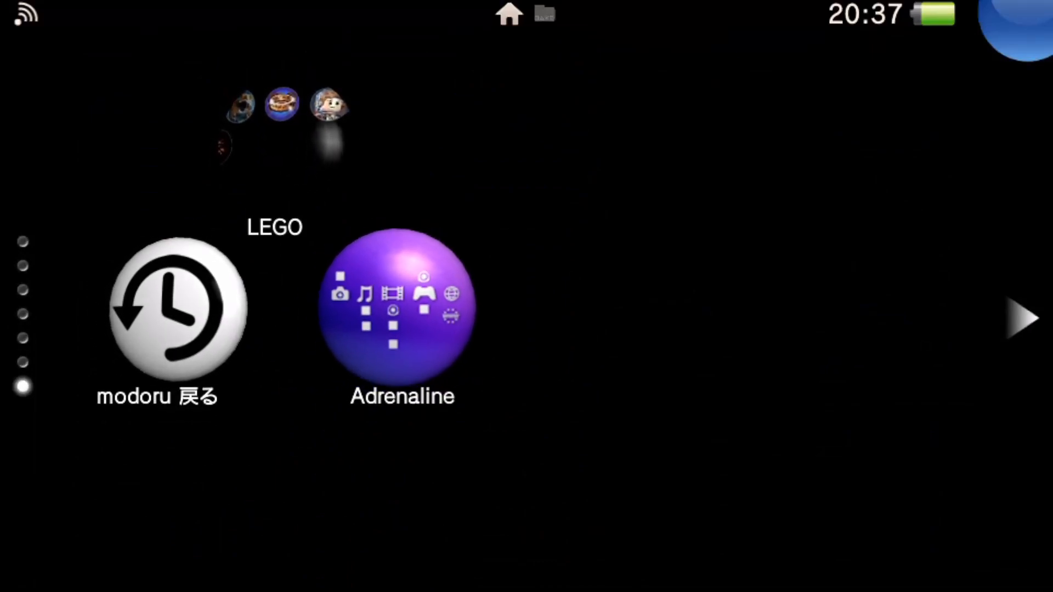
Step: Start Adrenaline from its bubble after agreeing to close VitaShell
click(401, 309)
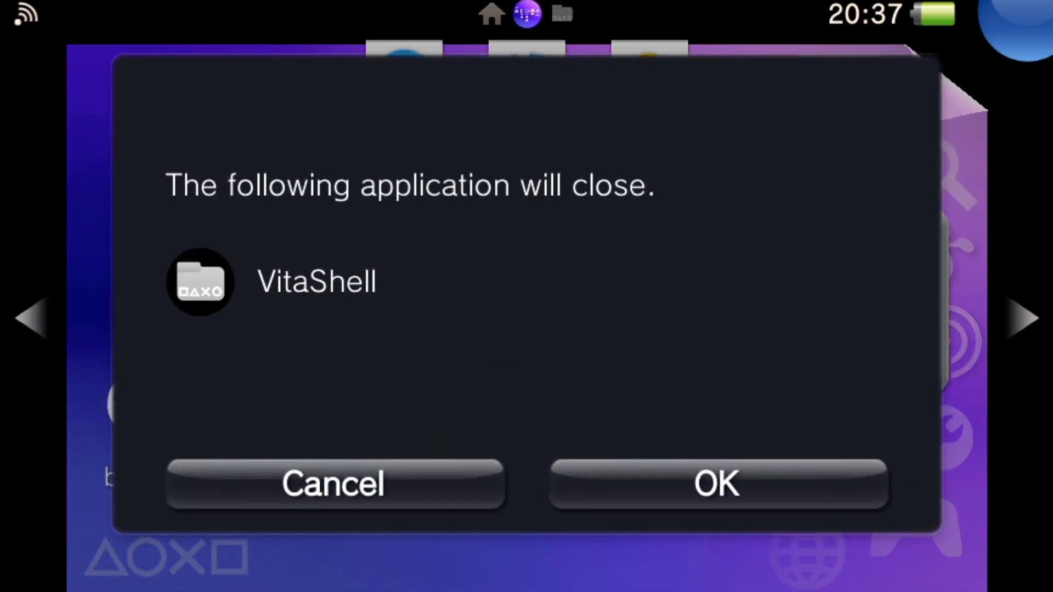
click(717, 484)
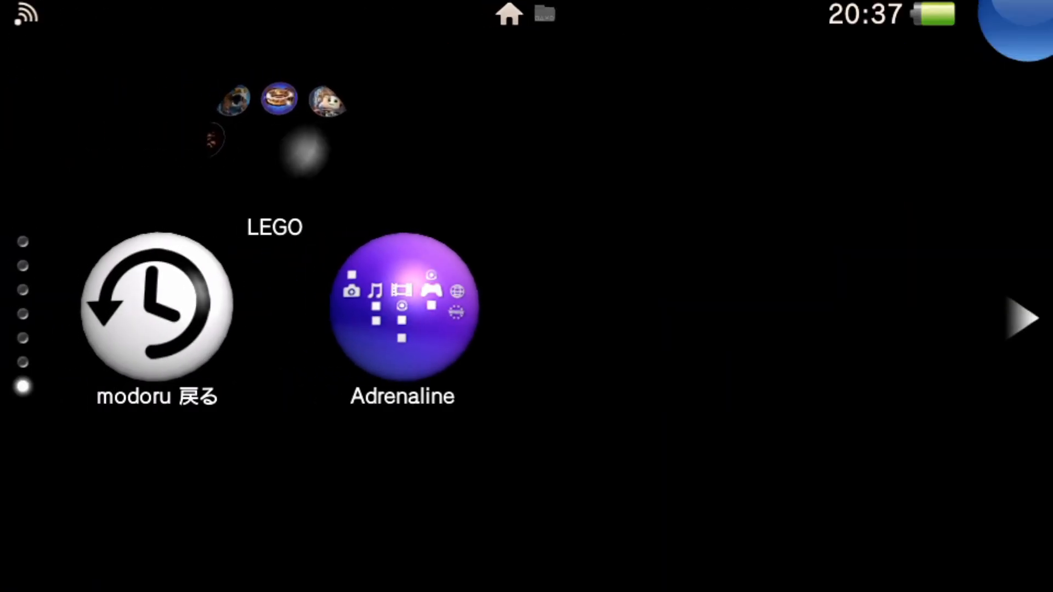
click(401, 309)
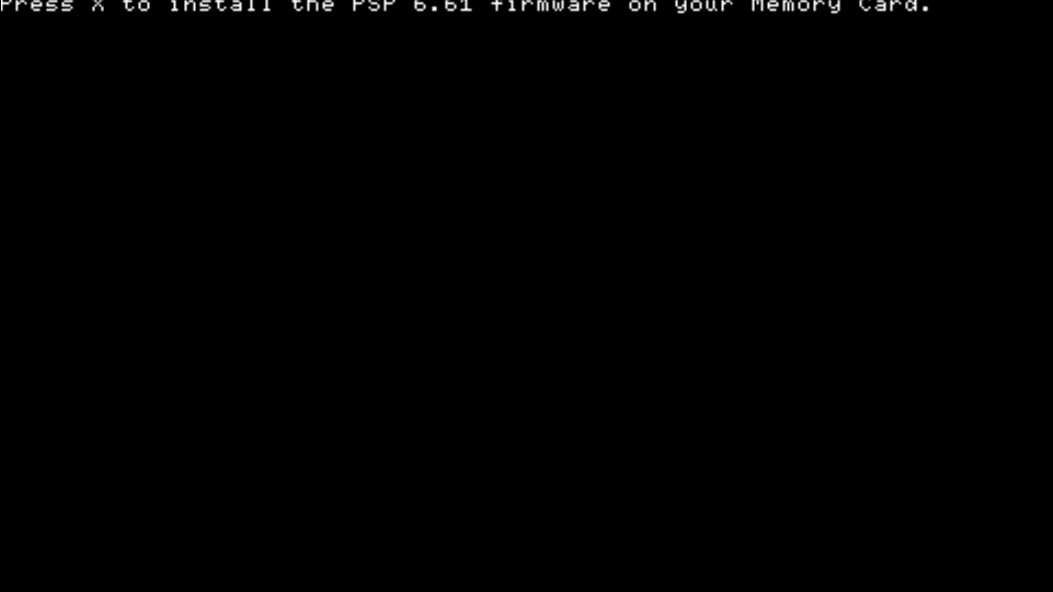
Step: Begin the PSP 6.61 firmware install, then navigate the Adrenaline menu to exit
key(x)
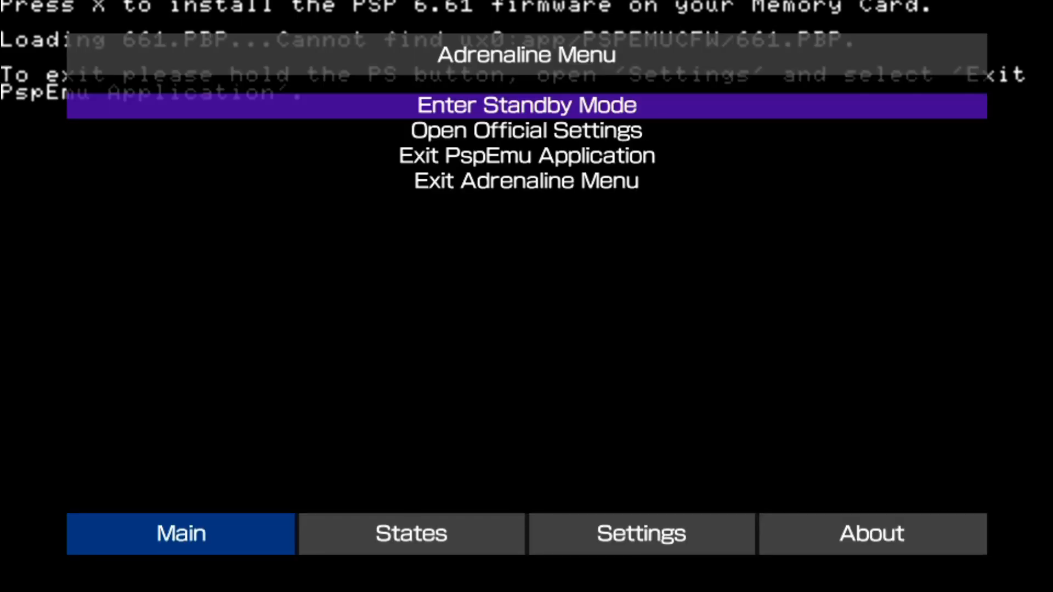
key(down)
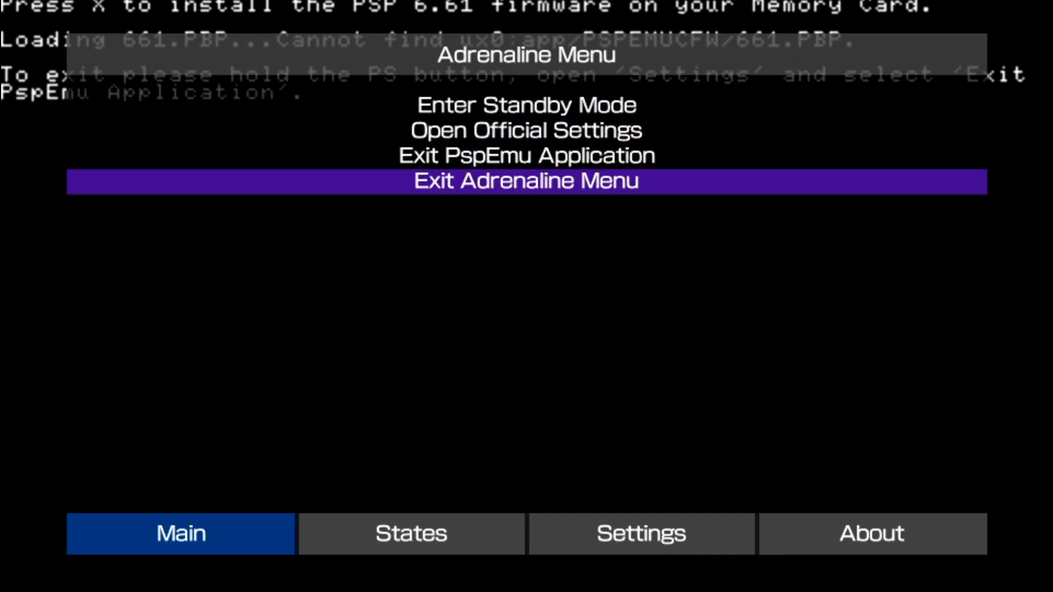
key(Up)
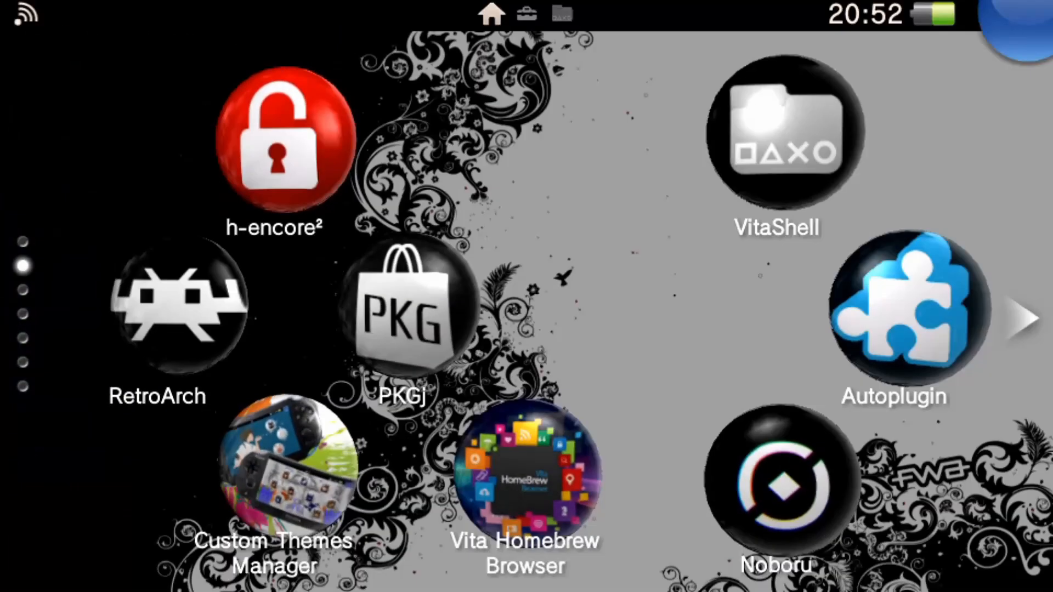
Step: Tap an app bubble on the h-encore², VitaShell, PKGj and Noboru home page
click(777, 134)
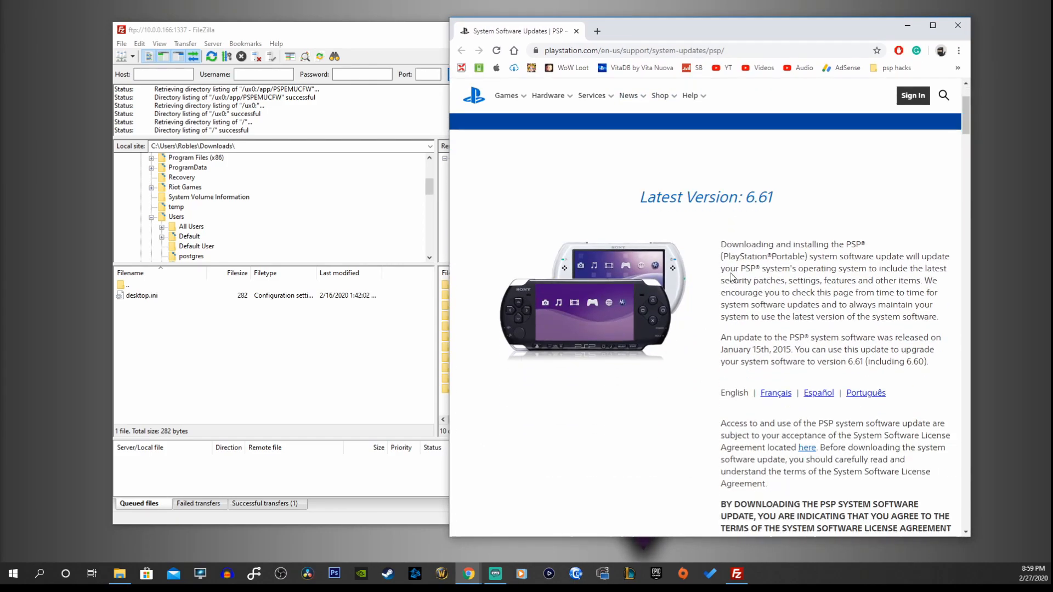
Step: Download the PSP 6.61 update EBOOT.PBP and show it in its folder
scroll(down, 3)
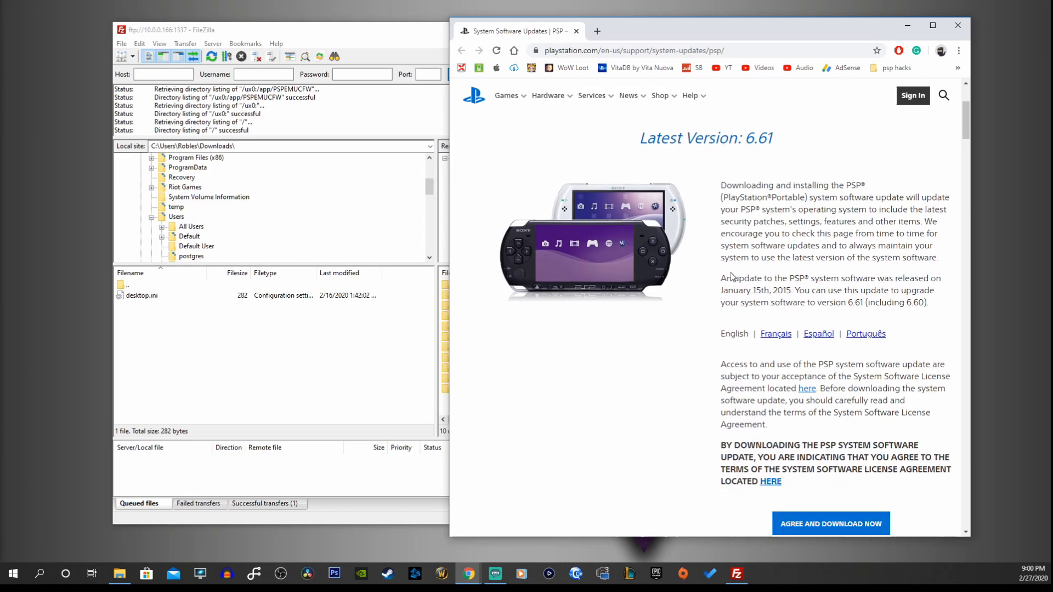
scroll(down, 3)
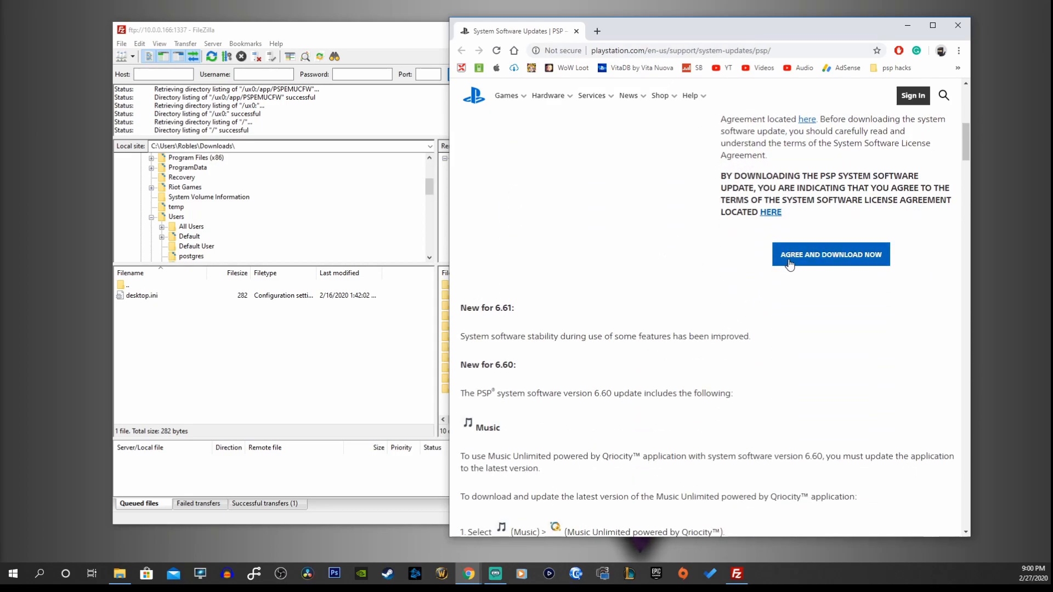
click(831, 254)
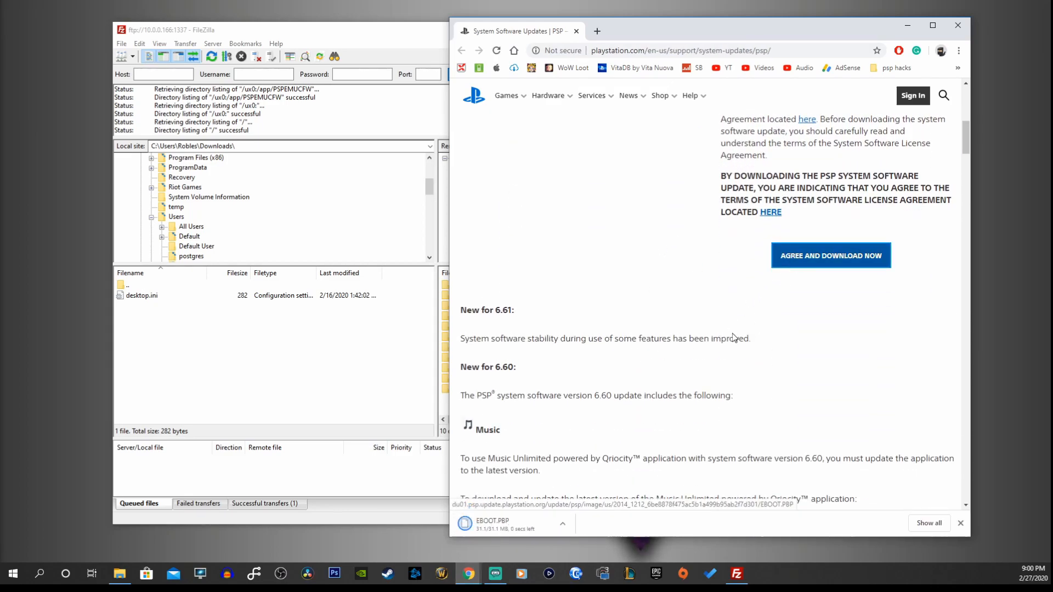
click(563, 527)
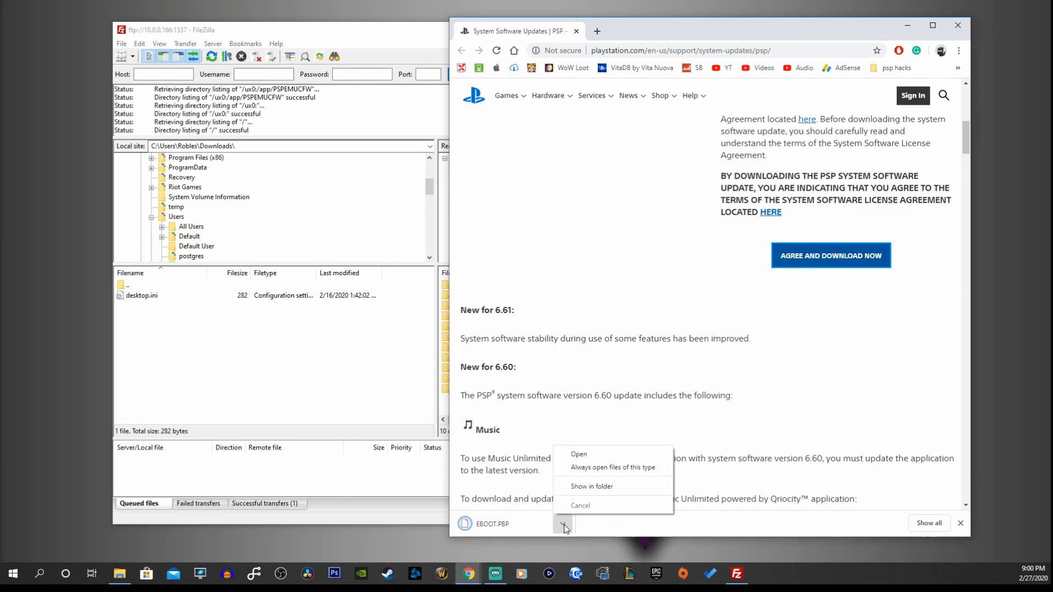
click(552, 356)
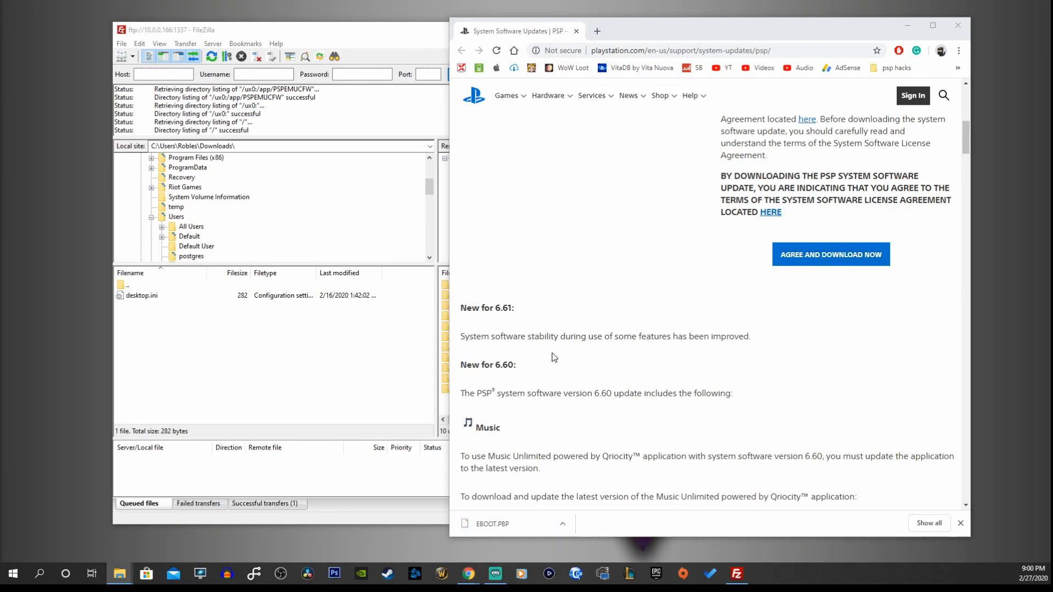
Step: Rename the downloaded EBOOT.PBP in Downloads to 661.PBP using File Explorer's Rename
click(120, 574)
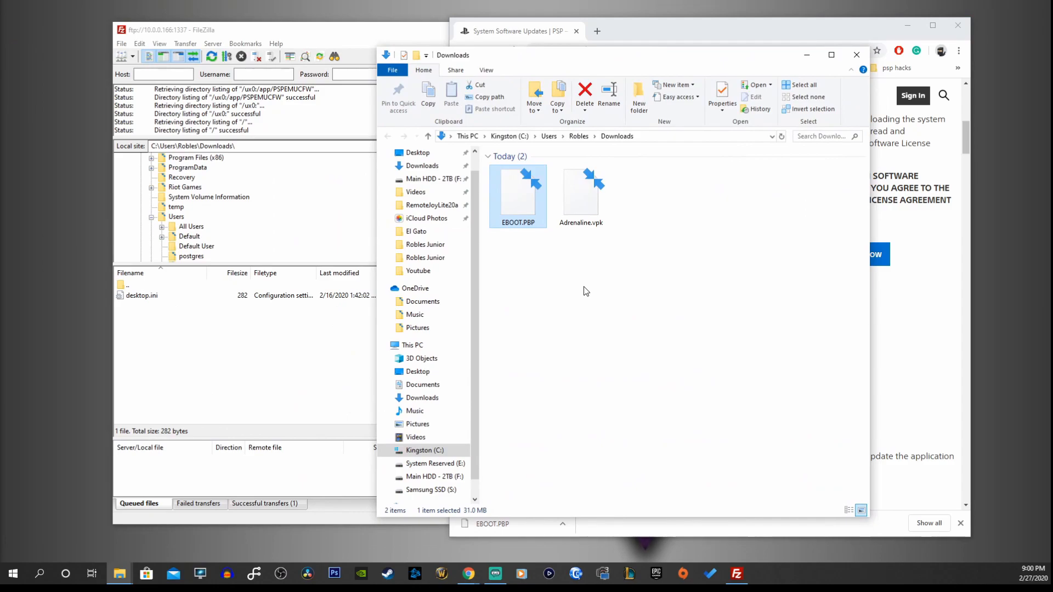
right_click(517, 195)
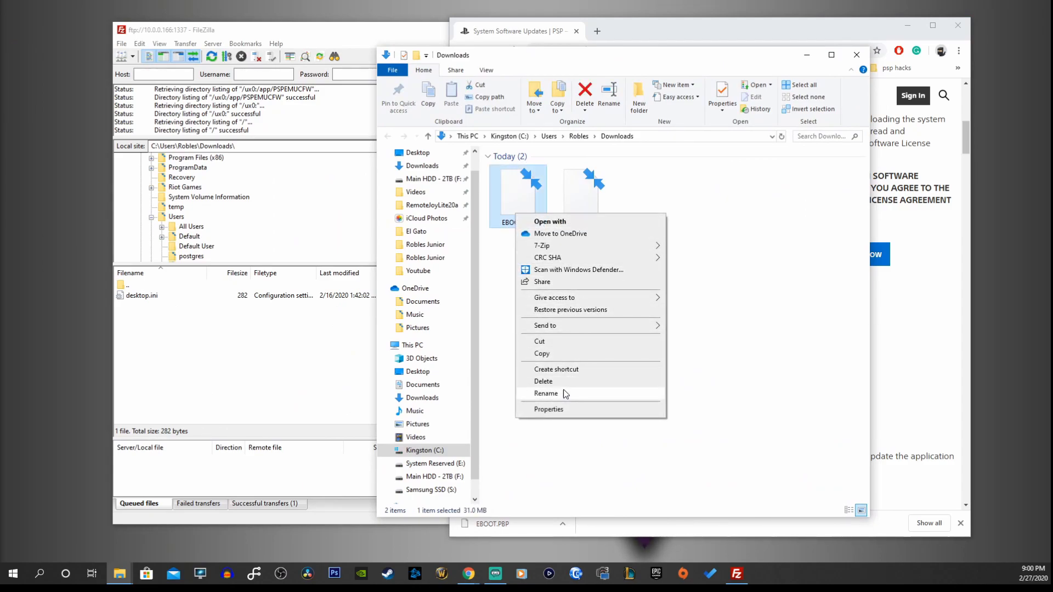
click(545, 394)
text(661)
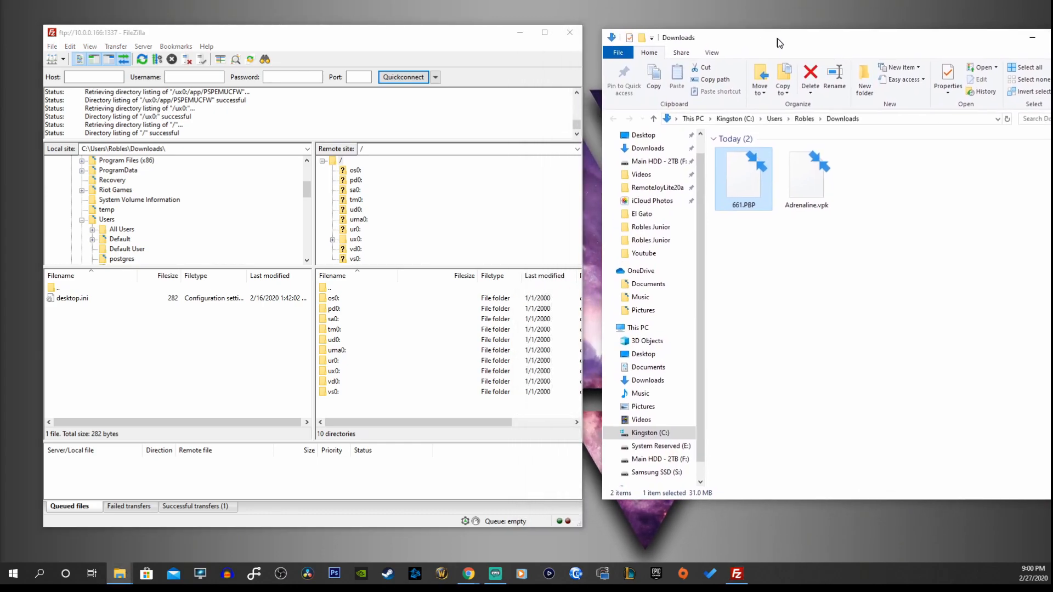
Step: Upload 661.PBP into the Vita's ux0:/app/PSPEMUCFW folder, then close FileZilla
double_click(356, 239)
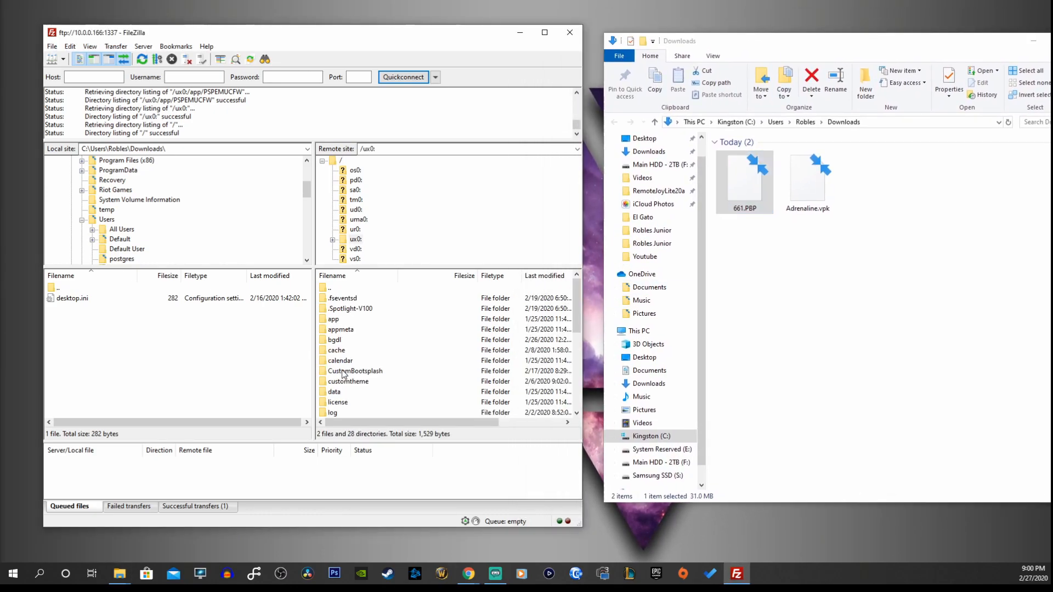
double_click(334, 319)
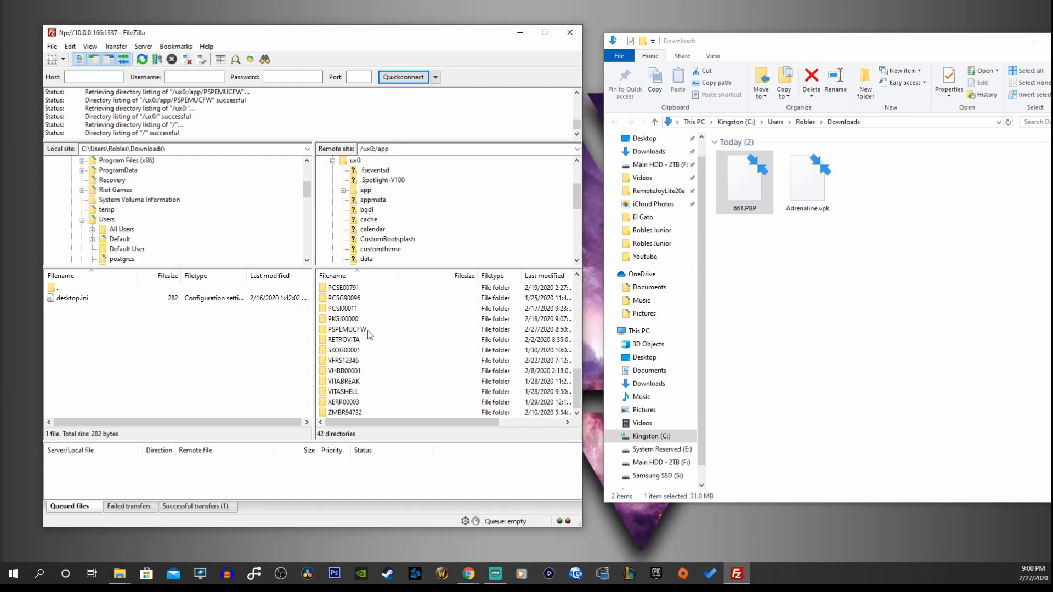
double_click(344, 329)
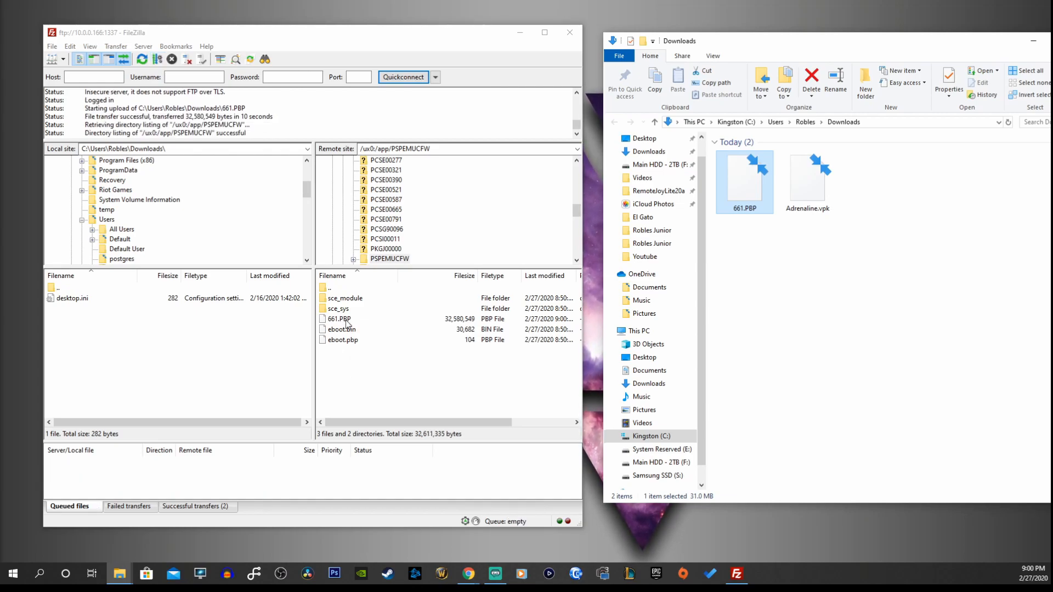
click(342, 329)
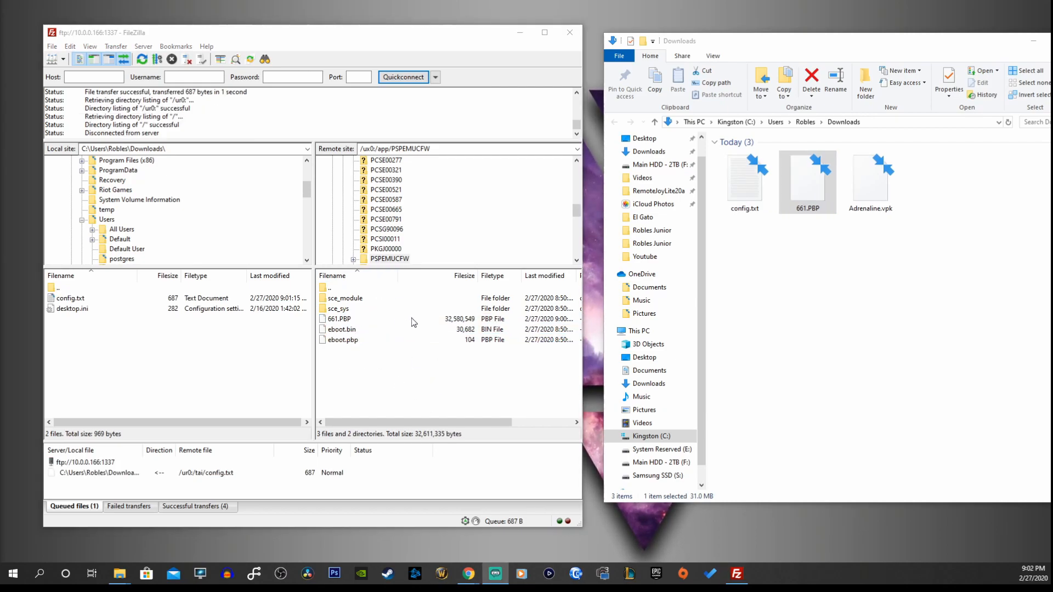
click(568, 32)
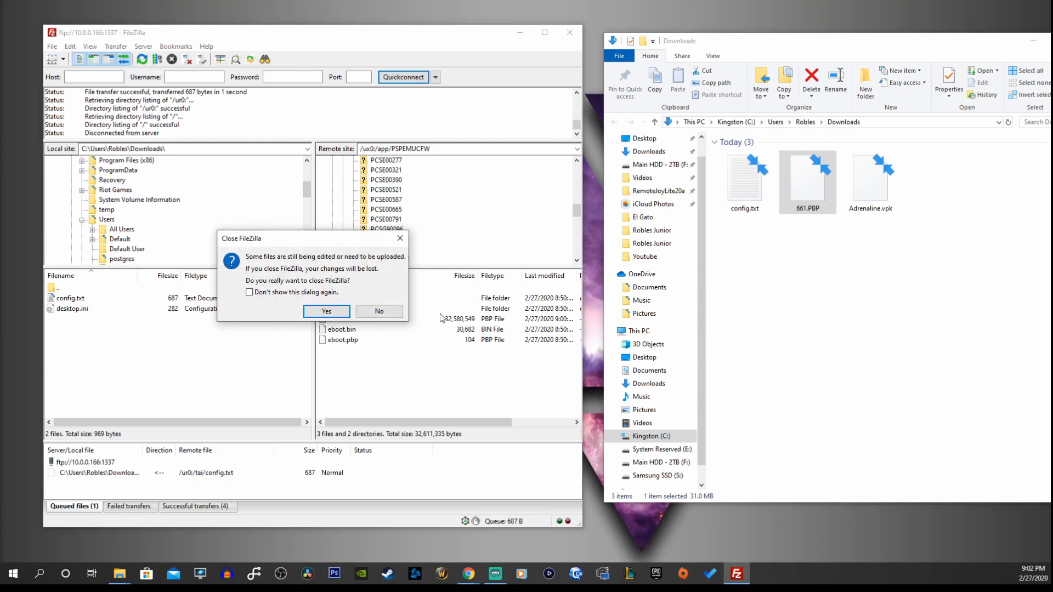
click(327, 311)
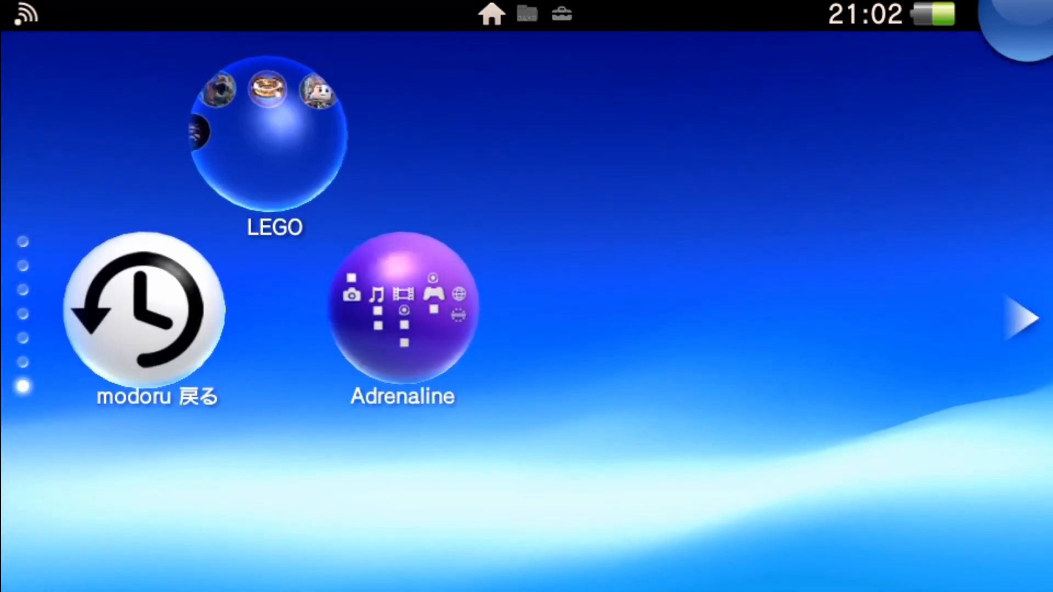
Step: Launch Adrenaline from its bubble and install the PSP 6.61 firmware from 661.PBP
click(402, 309)
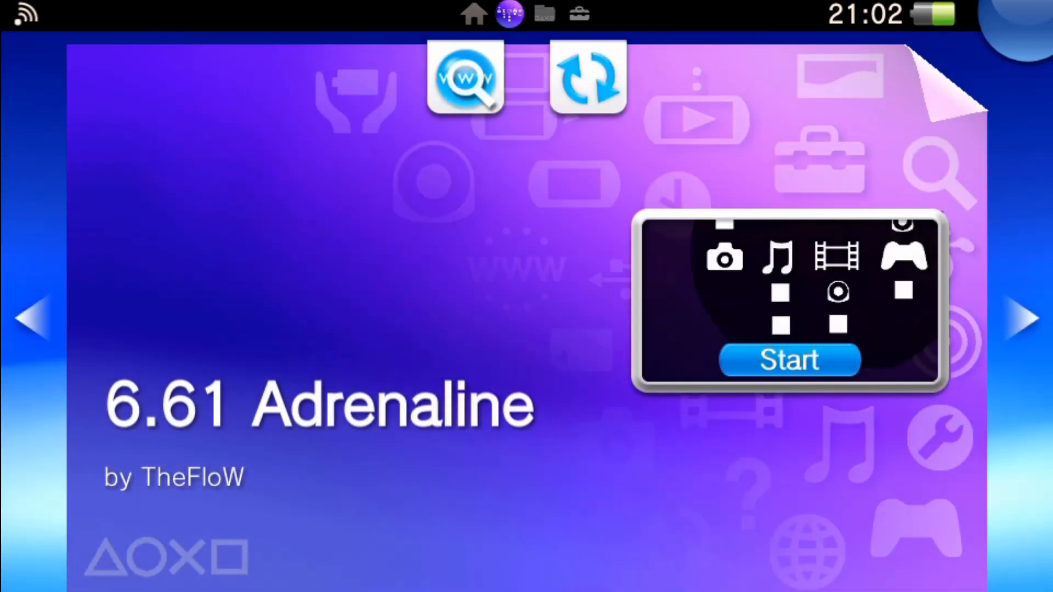
click(789, 359)
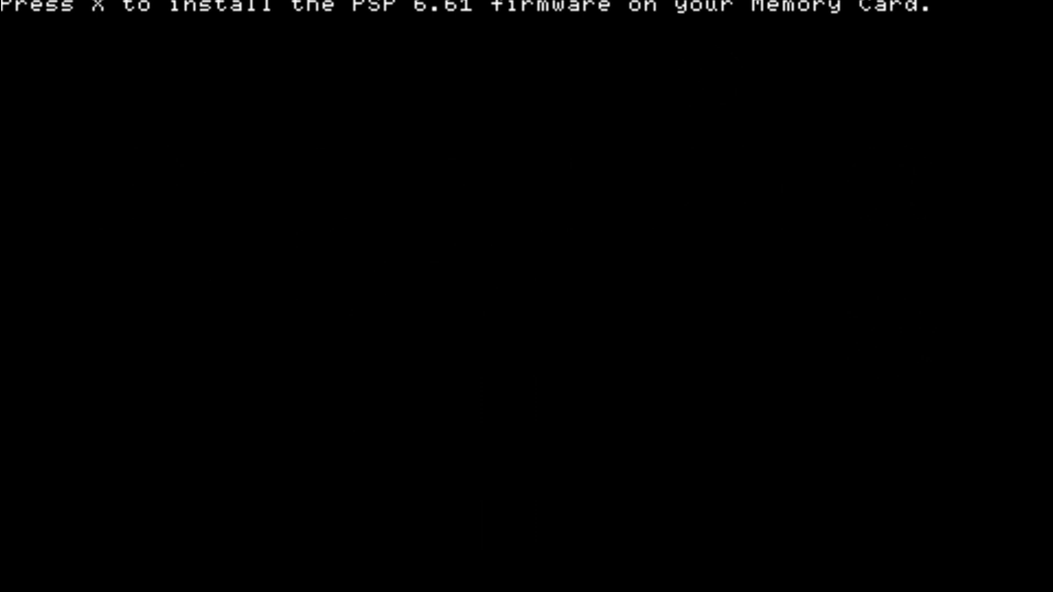
key(x)
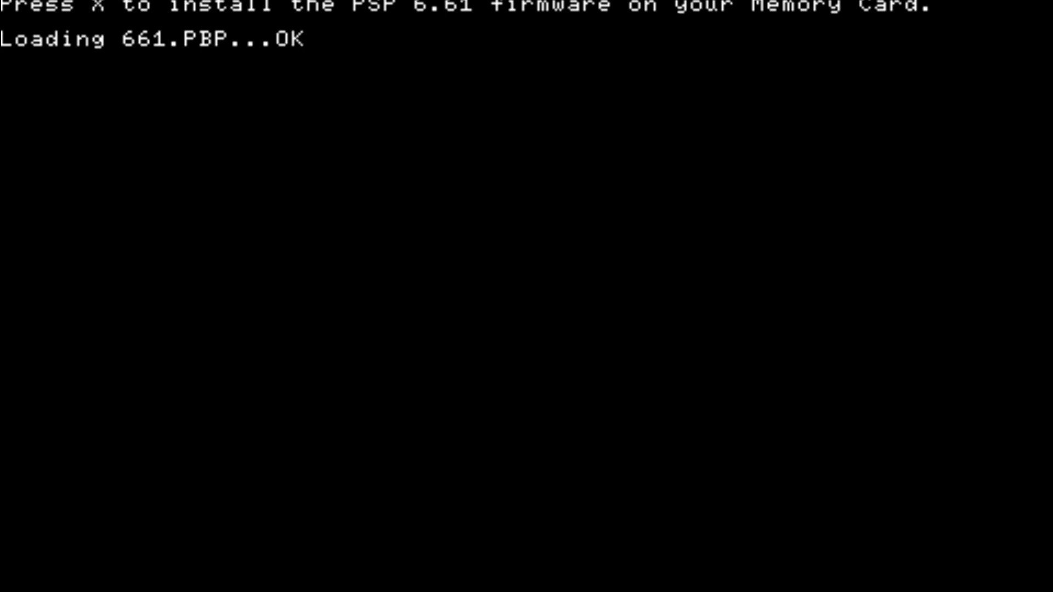
key(x)
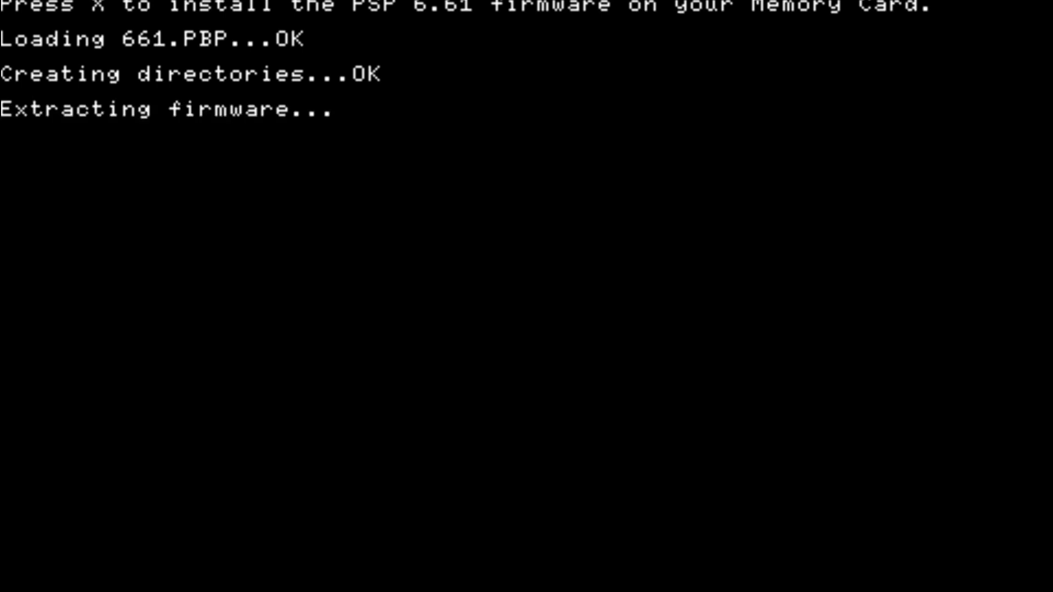
key(x)
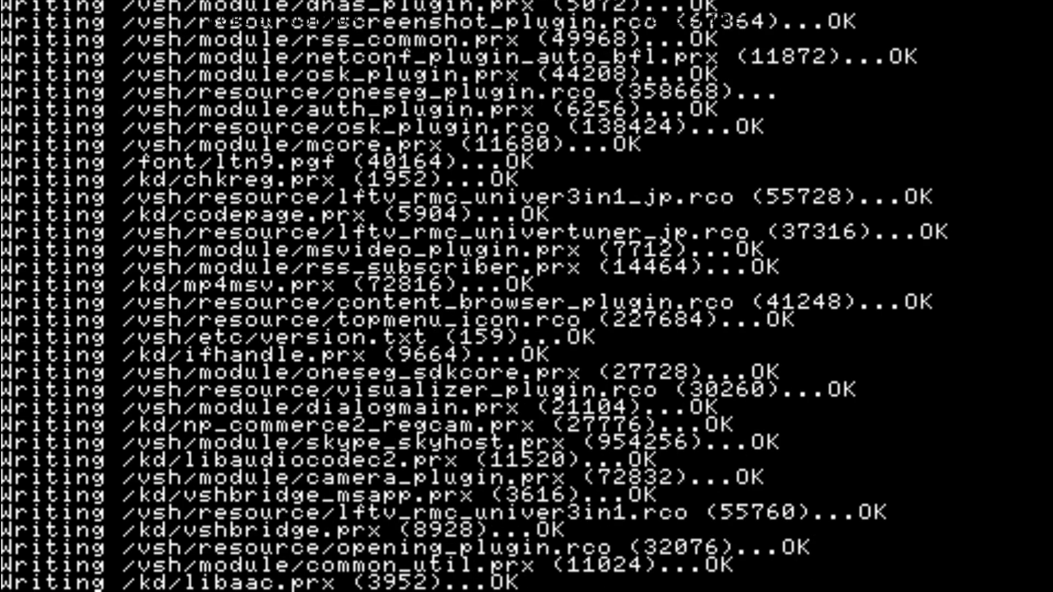
scroll(down, 3)
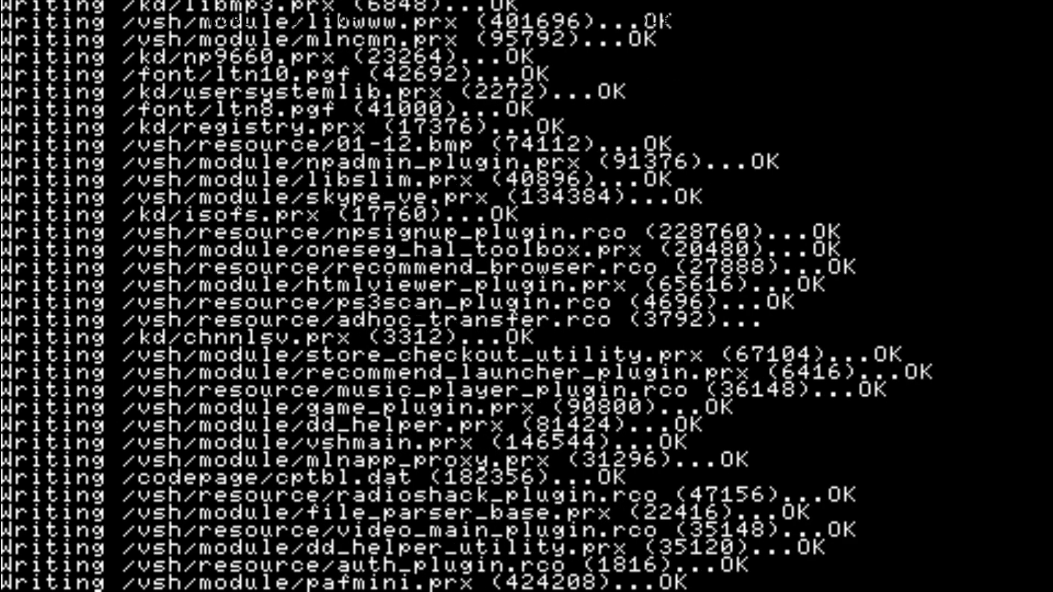
scroll(down, 3)
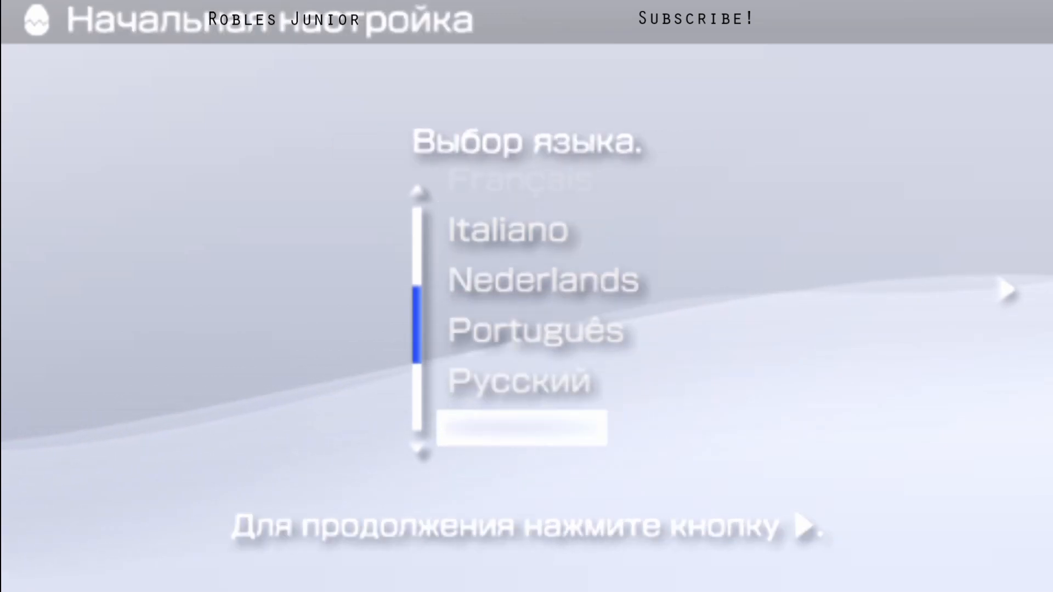
Step: Finish PSP setup: English language, Central Time zone, current date, suggested nickname
scroll(down, 3)
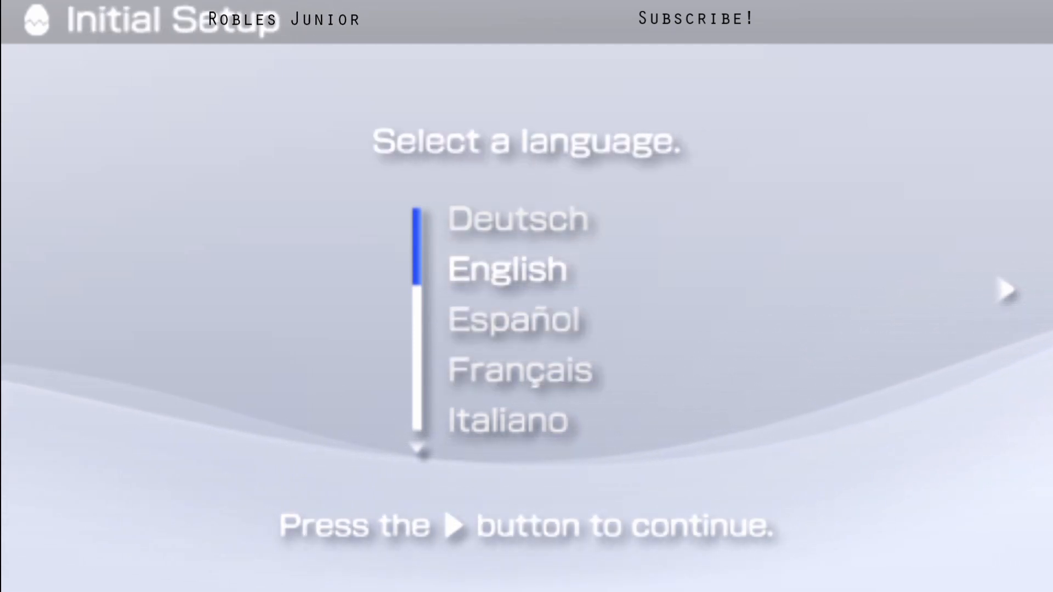
click(1005, 289)
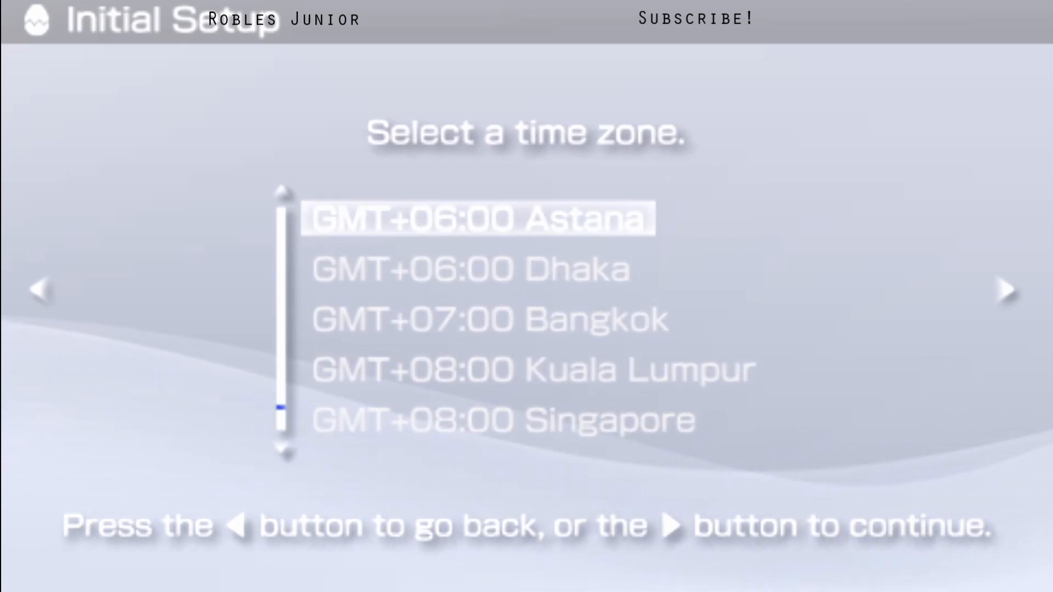
scroll(down, 3)
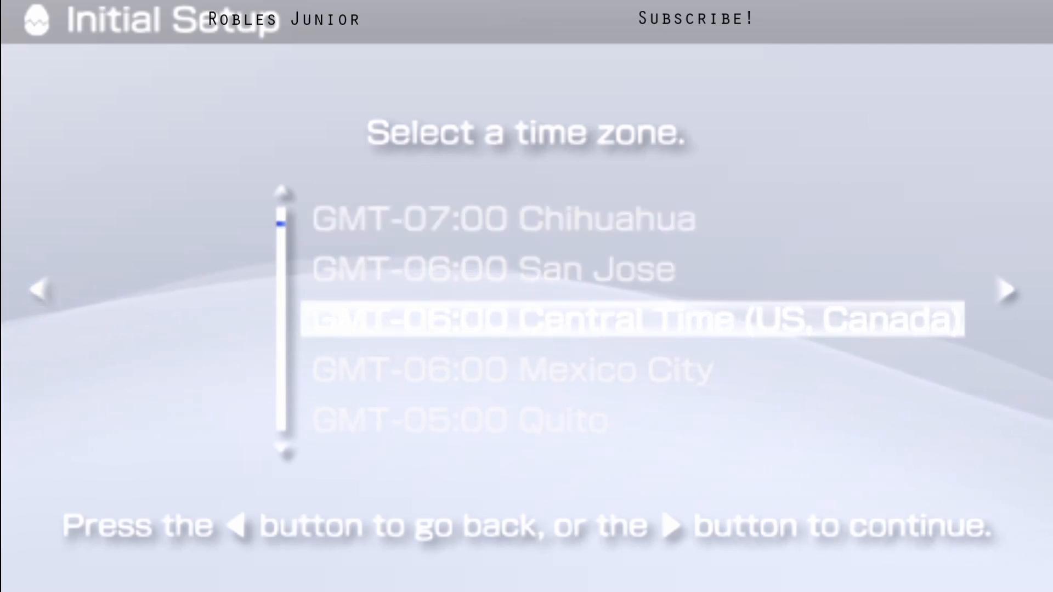
click(1006, 289)
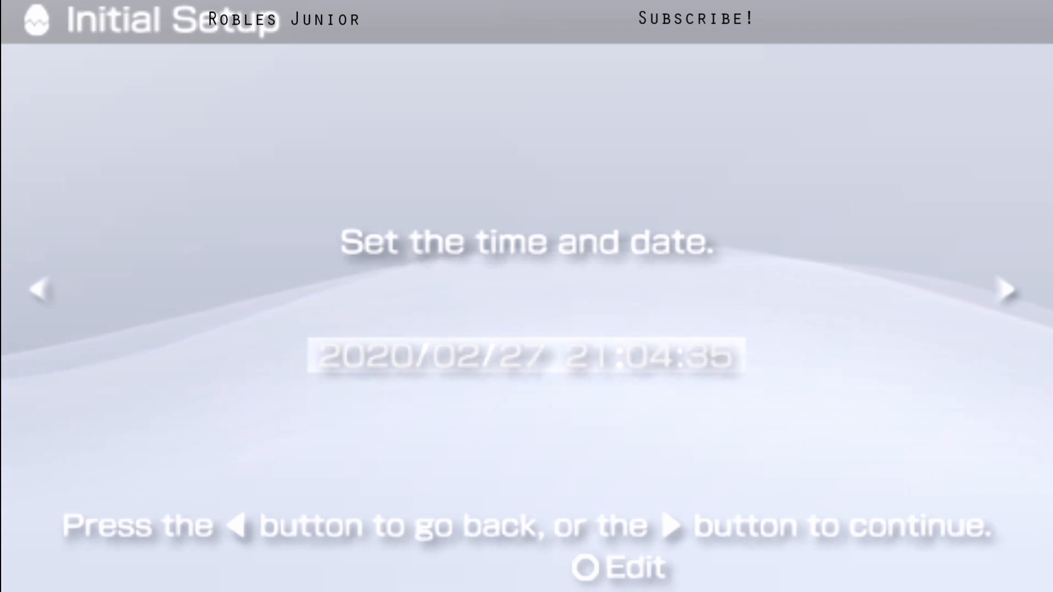
click(1005, 290)
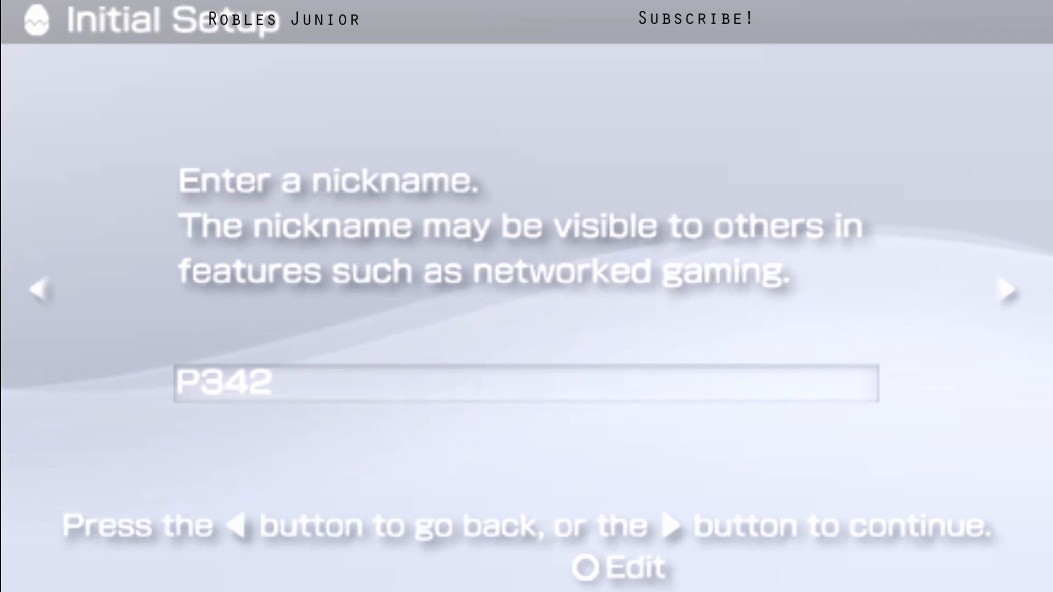
click(1006, 289)
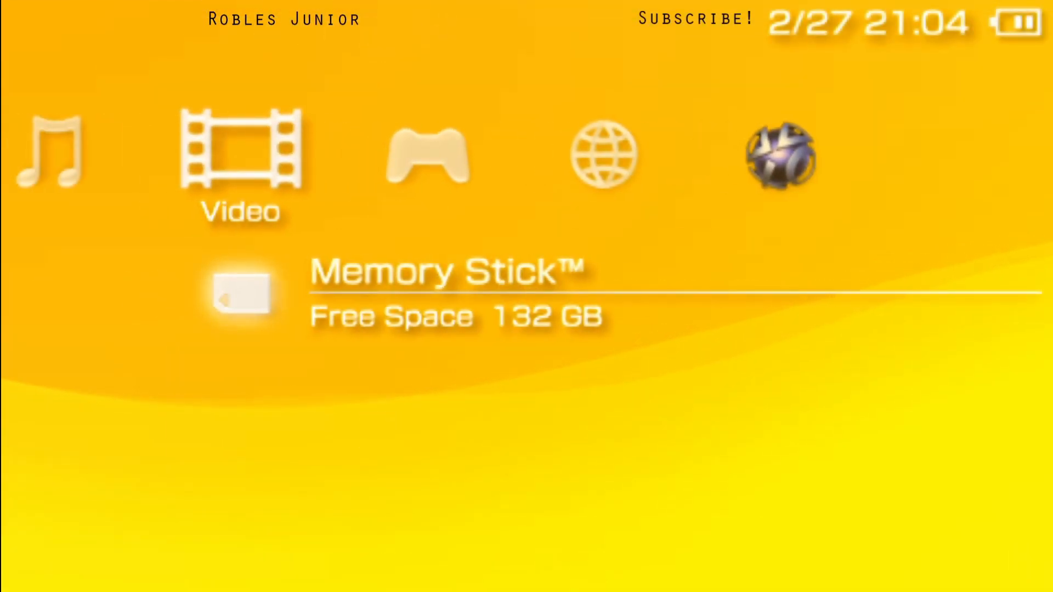
Step: Set the VSH menu's XMB CPU clock to 333/166 and enter the Recovery Menu
key(Left)
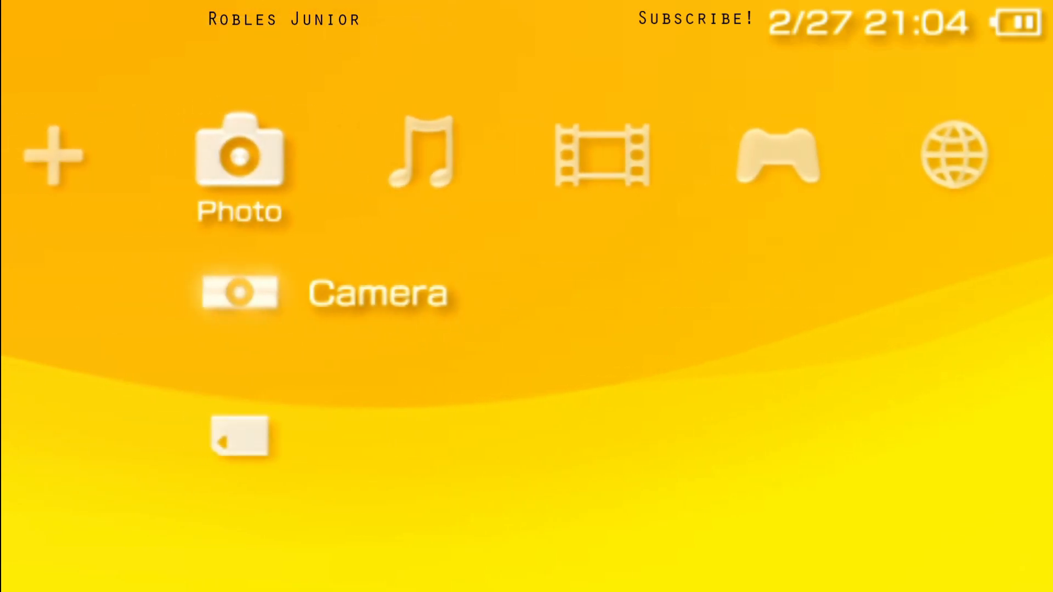
scroll(left, 3)
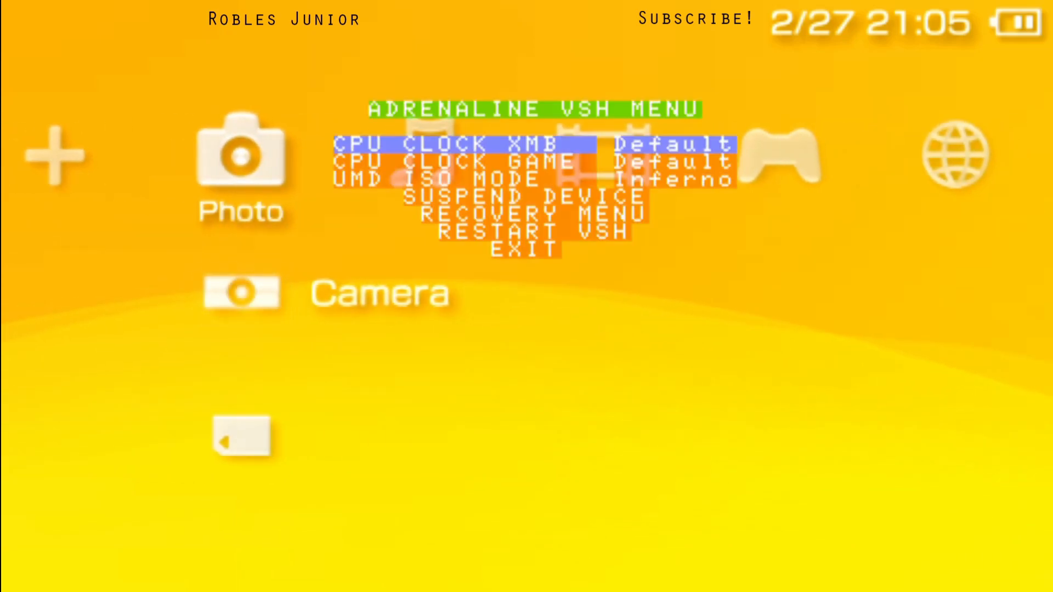
key(Right)
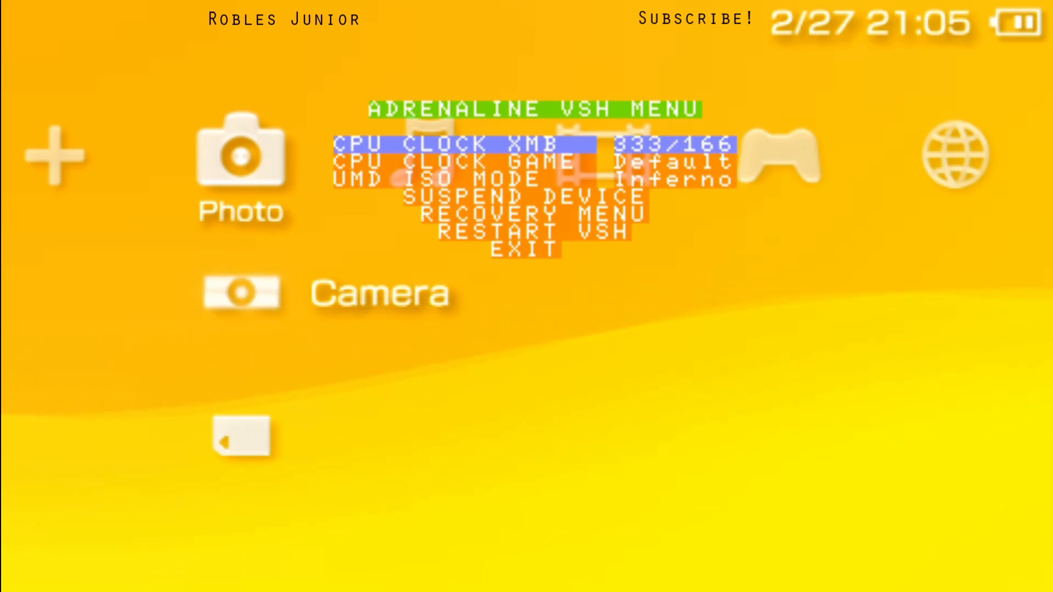
key(down)
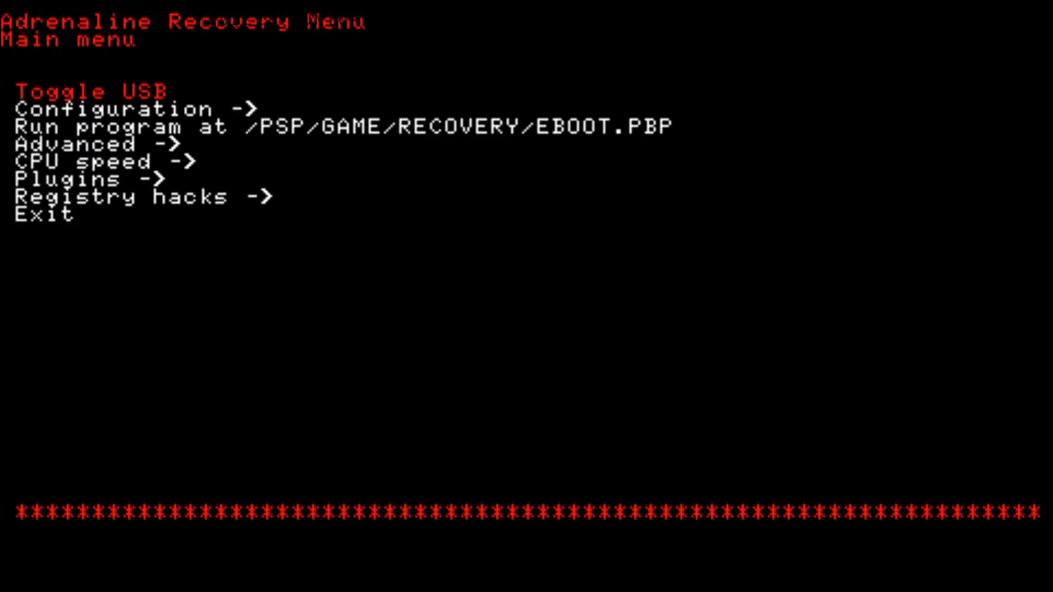
Step: Move to Configuration and exit the Recovery Menu back to the XMB
key(down)
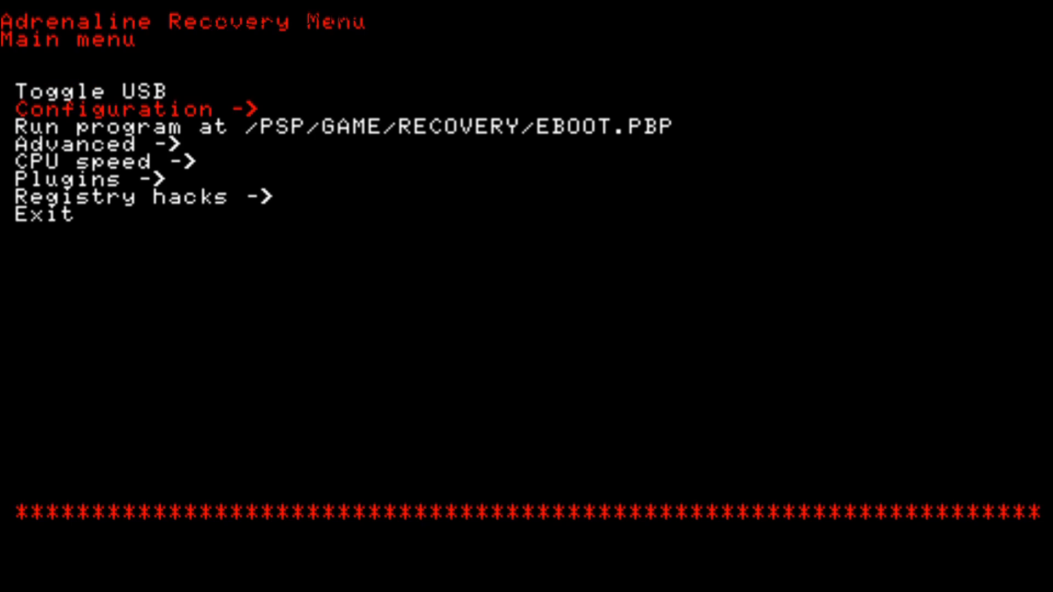
key(down)
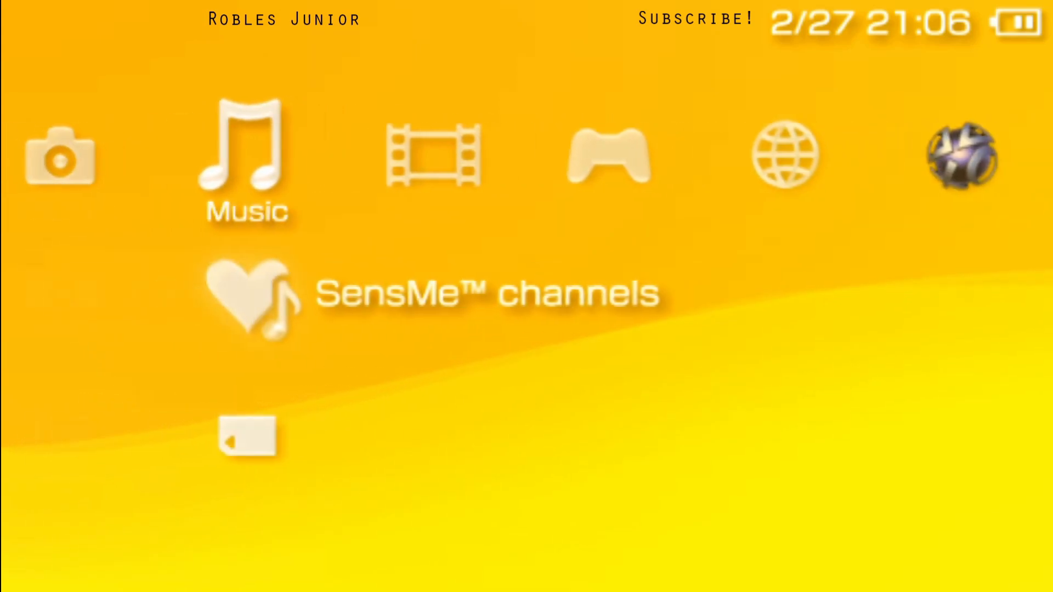
Step: Browse the XMB to Extras and bring up the Adrenaline Menu
scroll(left, 3)
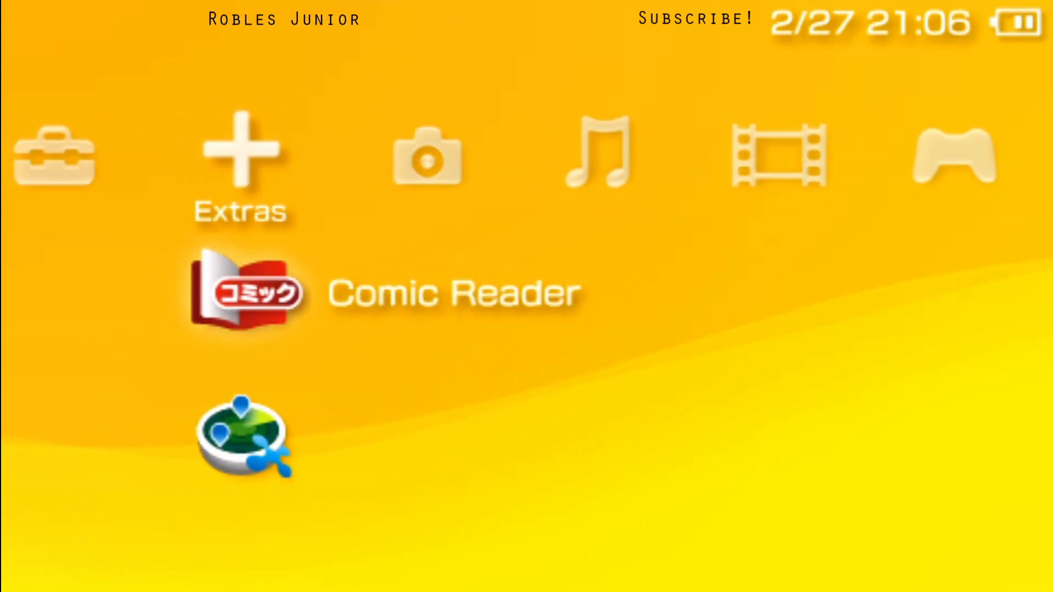
click(248, 293)
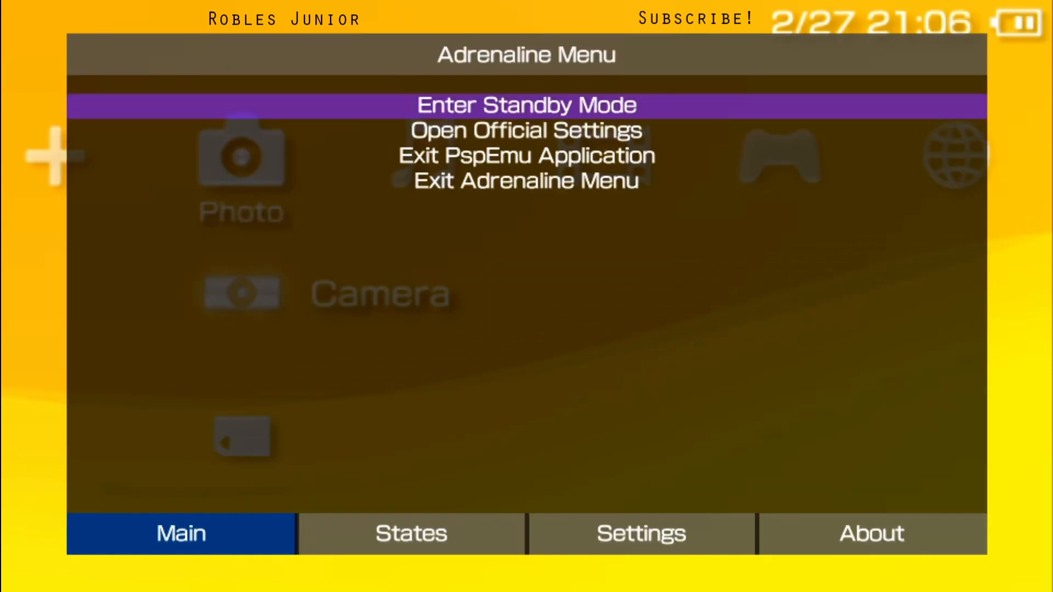
Step: Browse the Adrenaline Menu's main options, then switch between saved states and settings pages
key(Down)
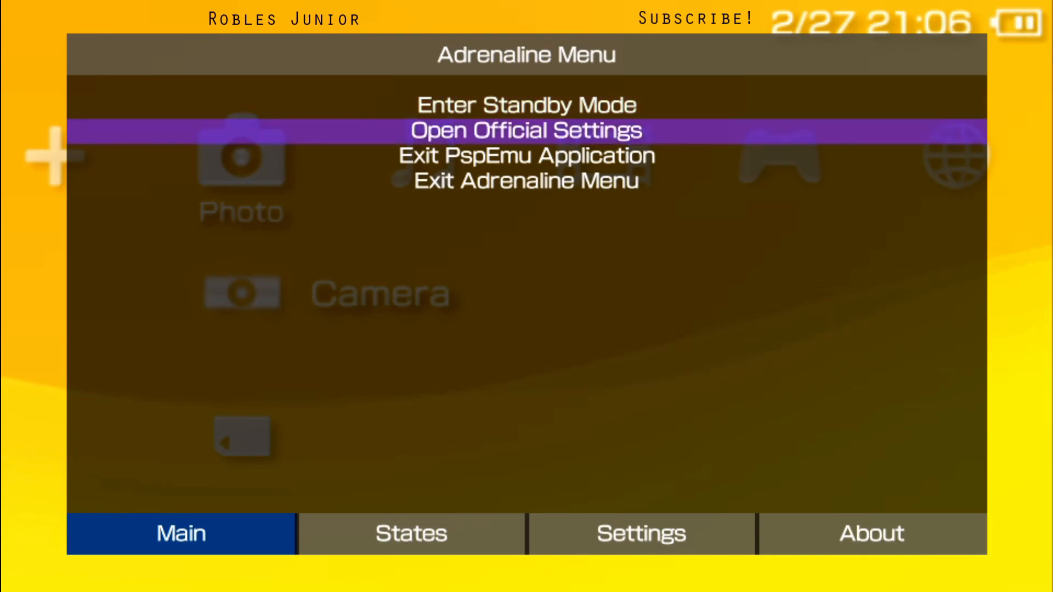
key(Down)
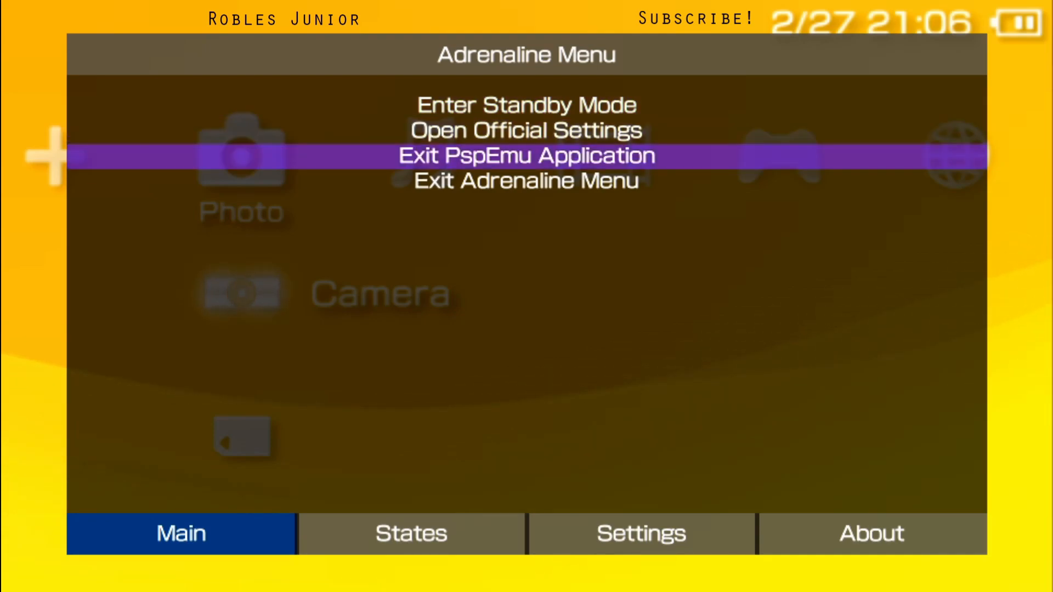
key(Down)
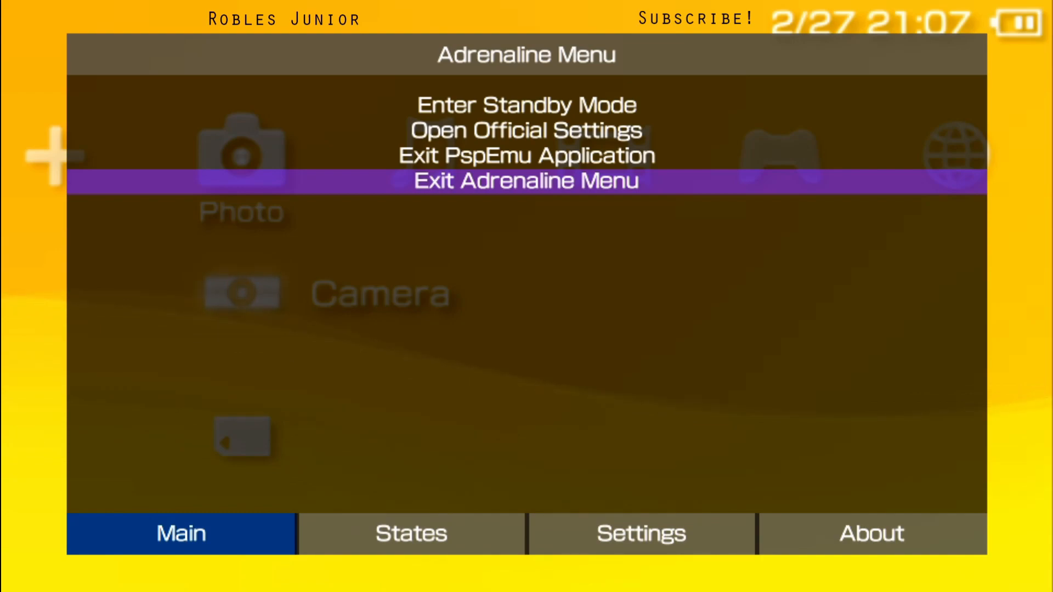
click(410, 534)
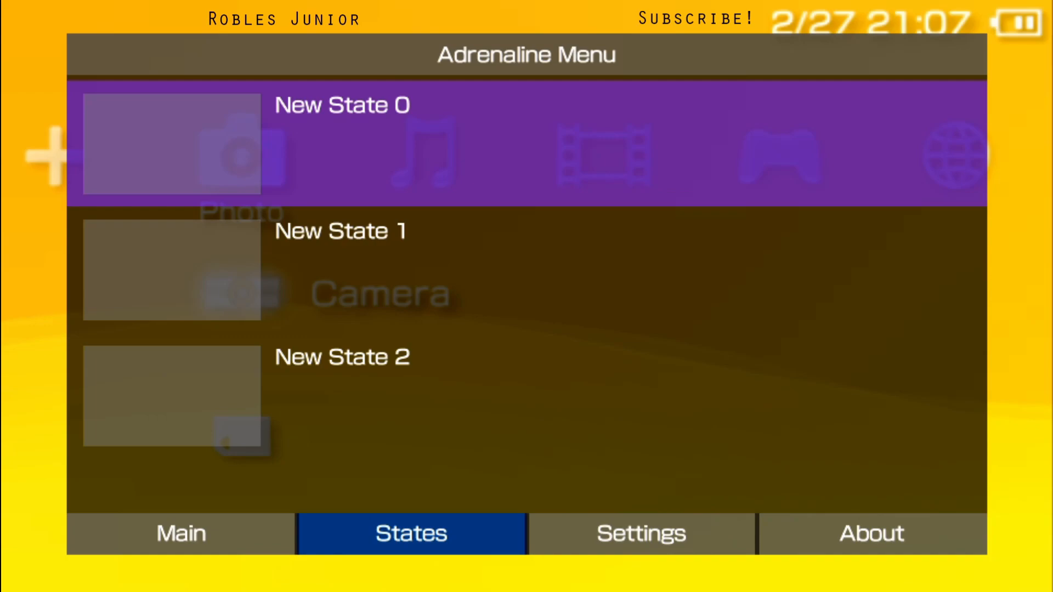
click(639, 533)
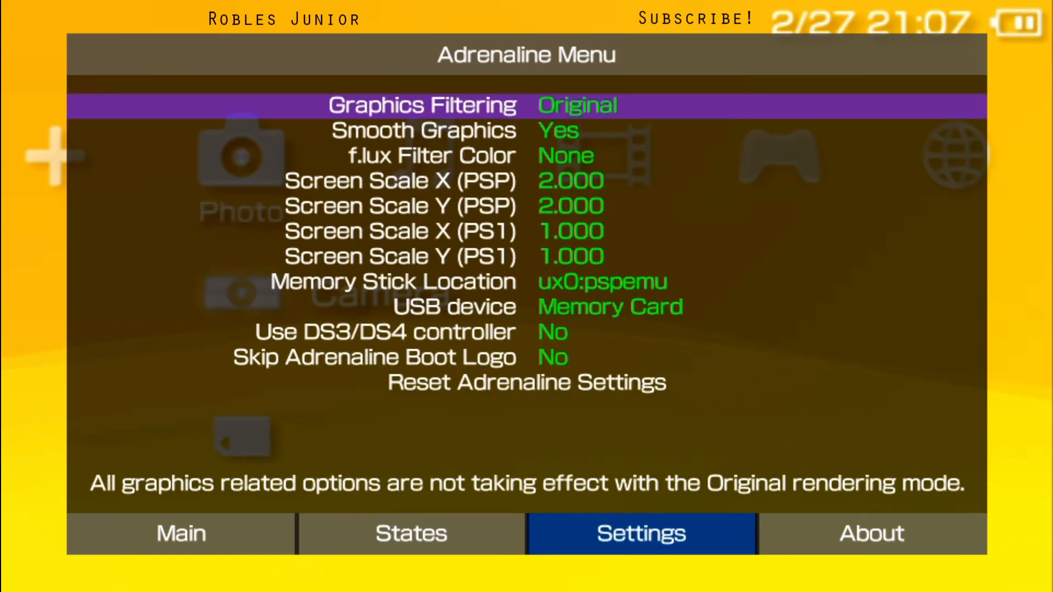
key(down)
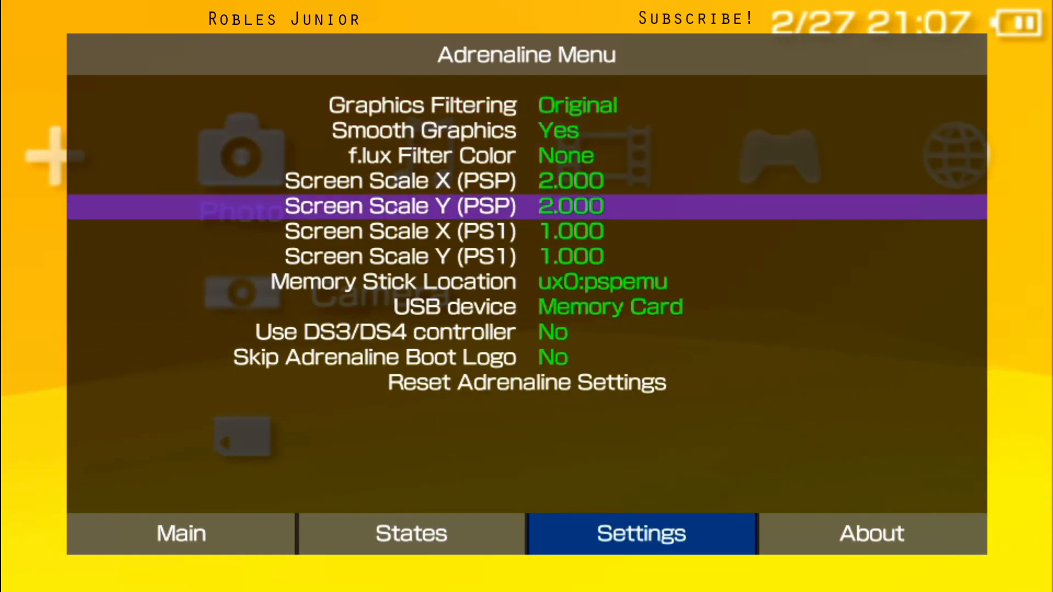
click(410, 534)
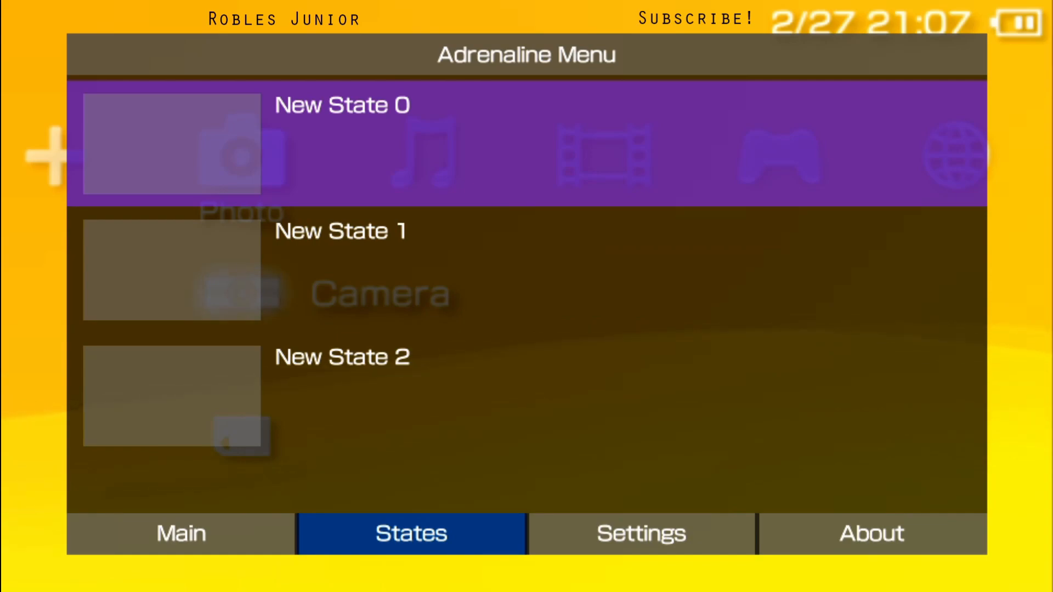
click(640, 533)
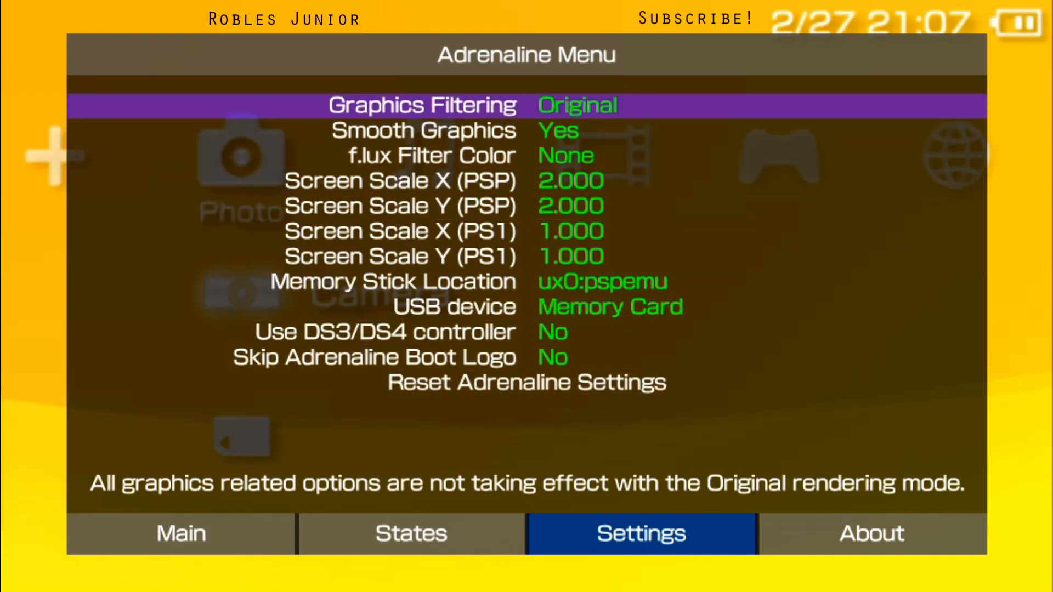
Step: Review settings such as f.lux filter, DS3/DS4 controller and boot logo, then exit PspEmu
key(down)
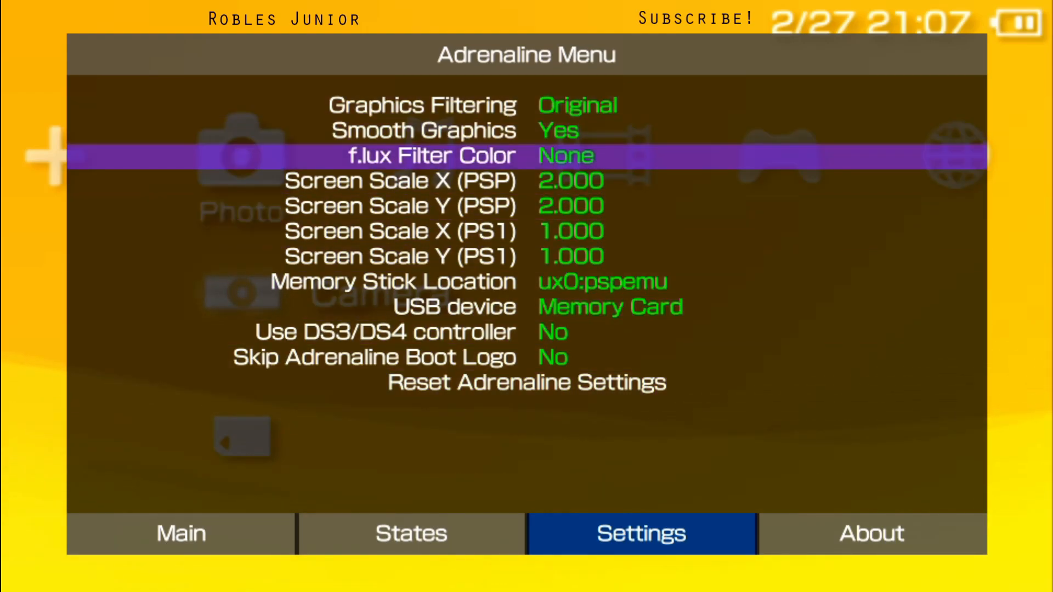
key(Down)
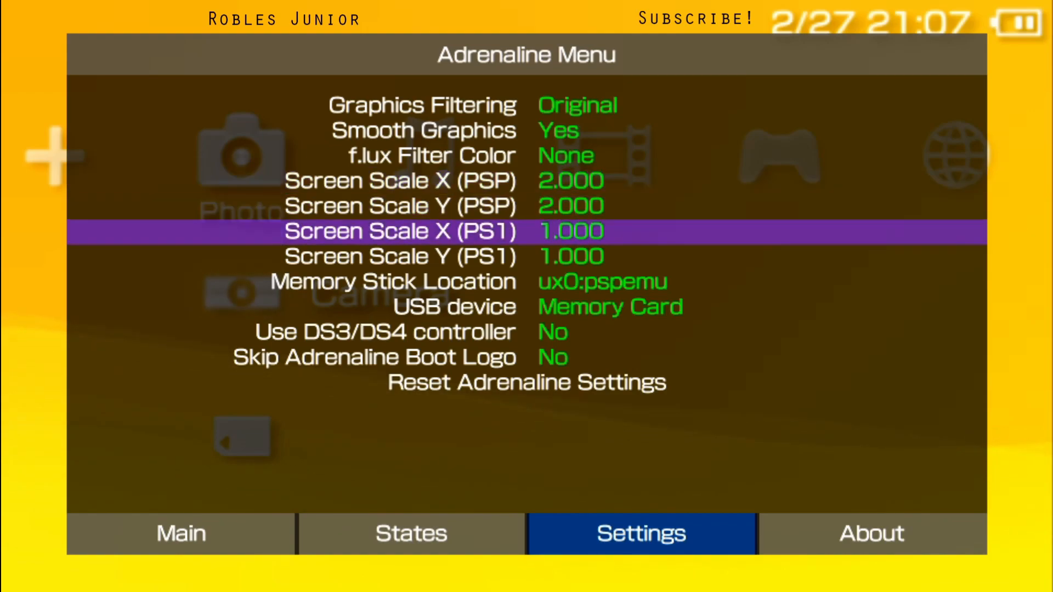
key(down)
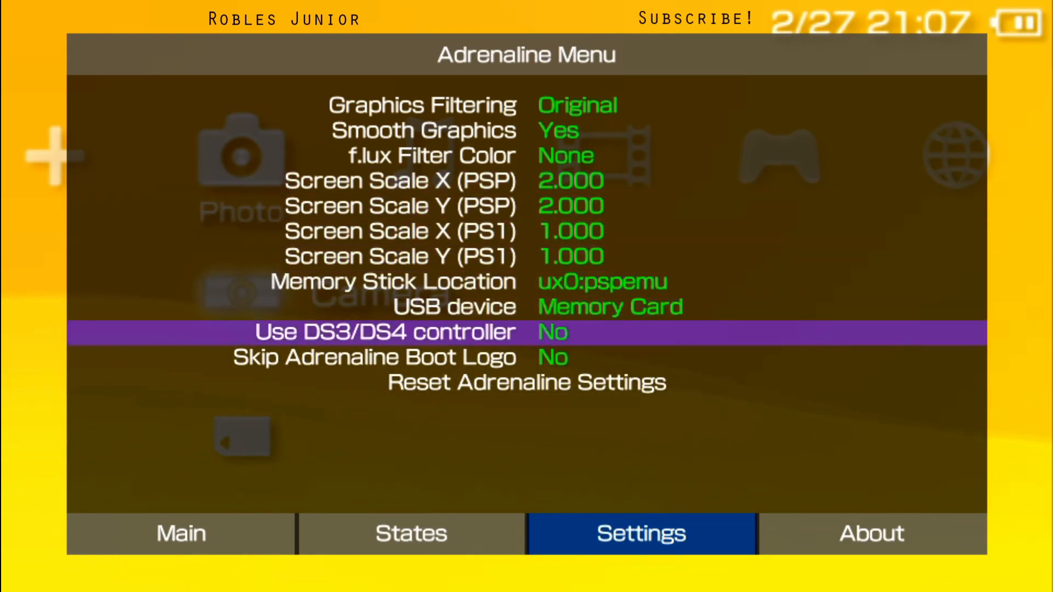
key(Up)
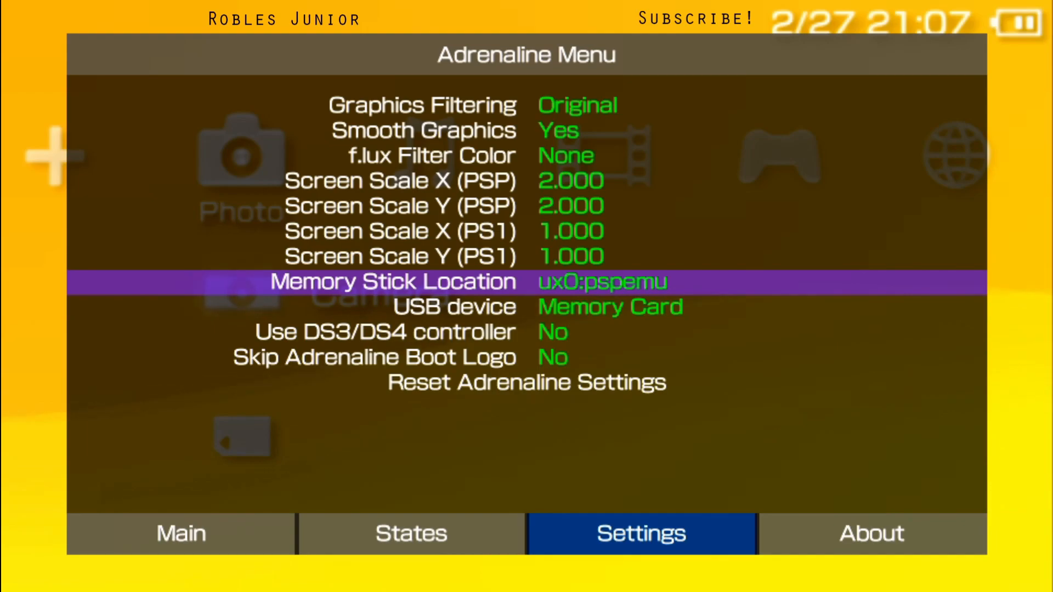
key(Down)
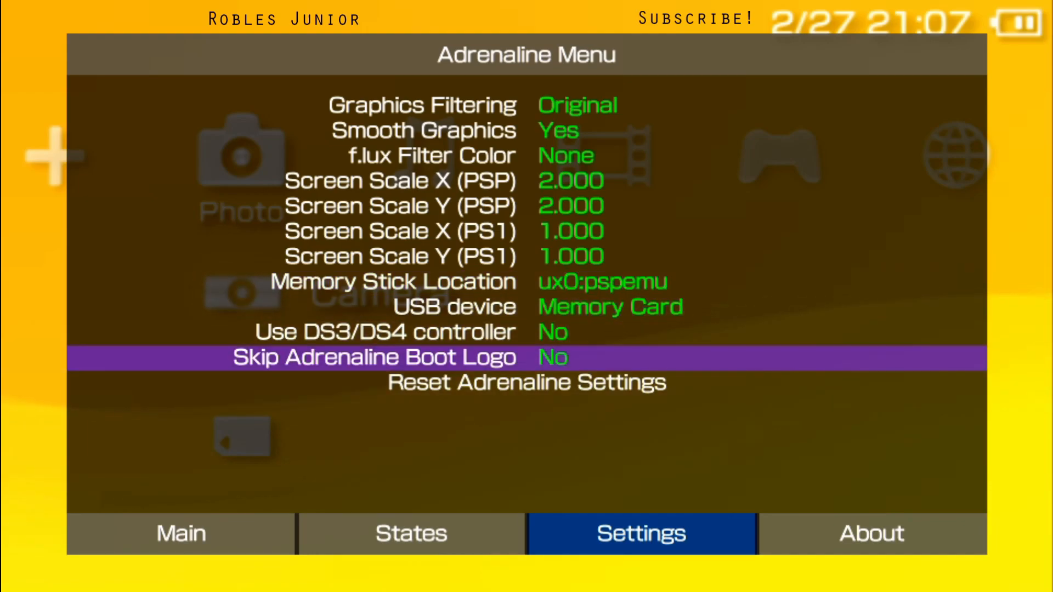
click(871, 533)
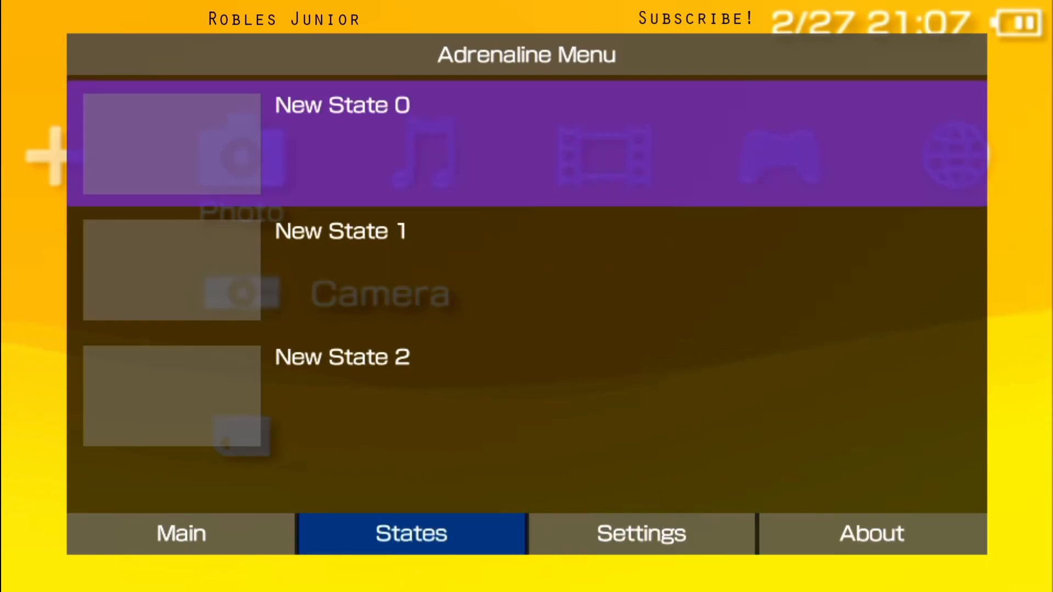
click(180, 534)
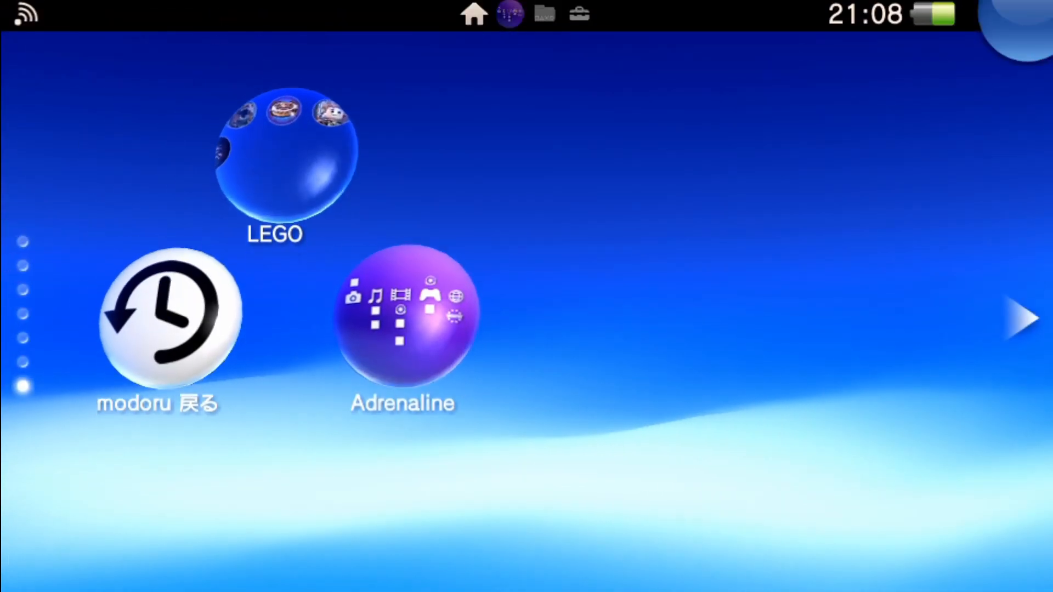
Step: Leave the Vita at its LiveArea home screen and launch FileZilla on the PC
click(406, 315)
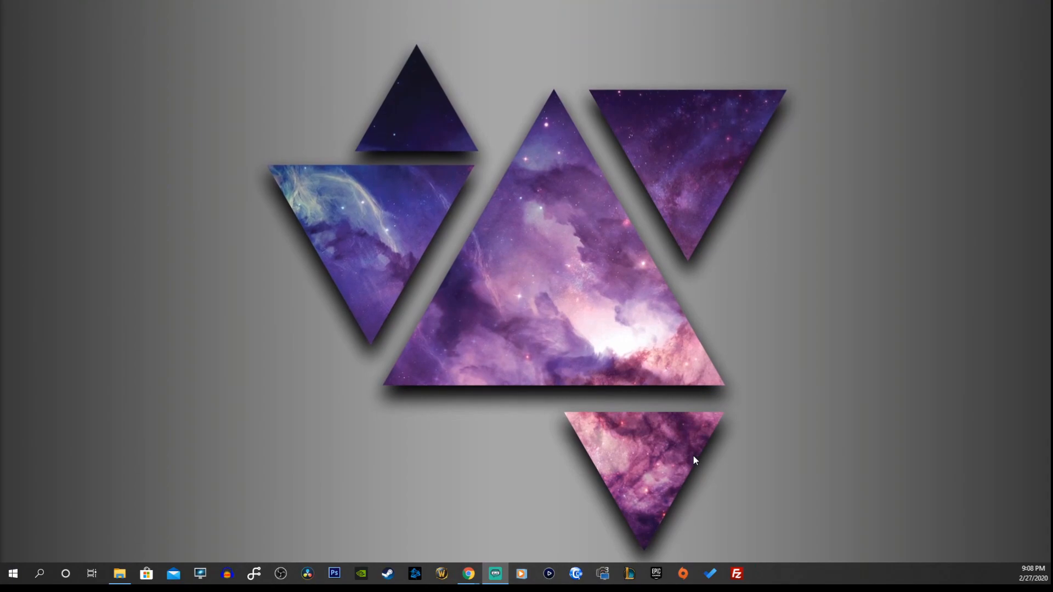
click(736, 574)
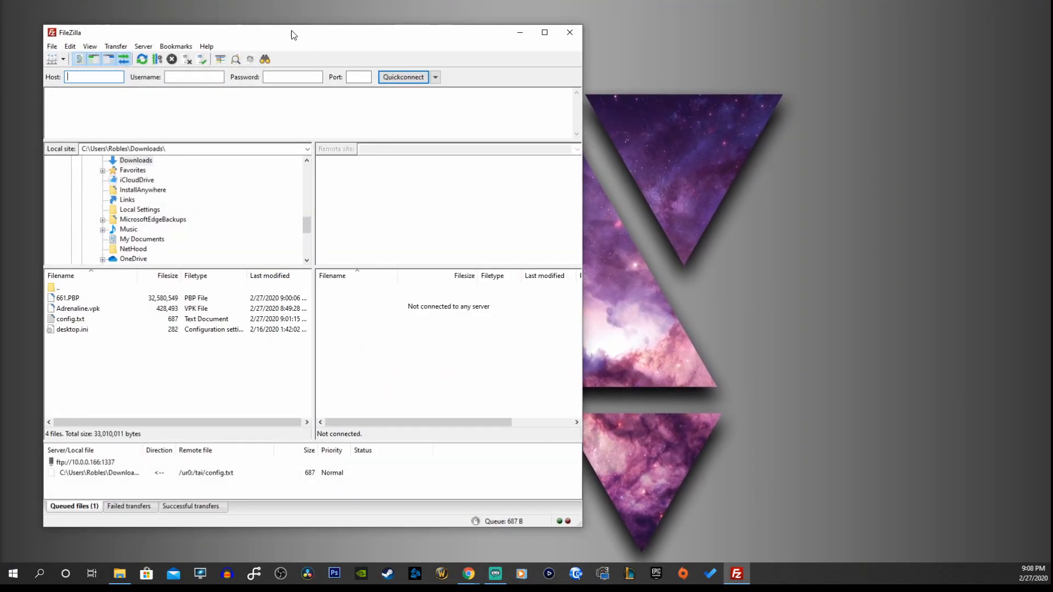
Step: Accept the plain FTP connection and open the Vita's ux0:/pspemu folder
drag(293, 34, 485, 37)
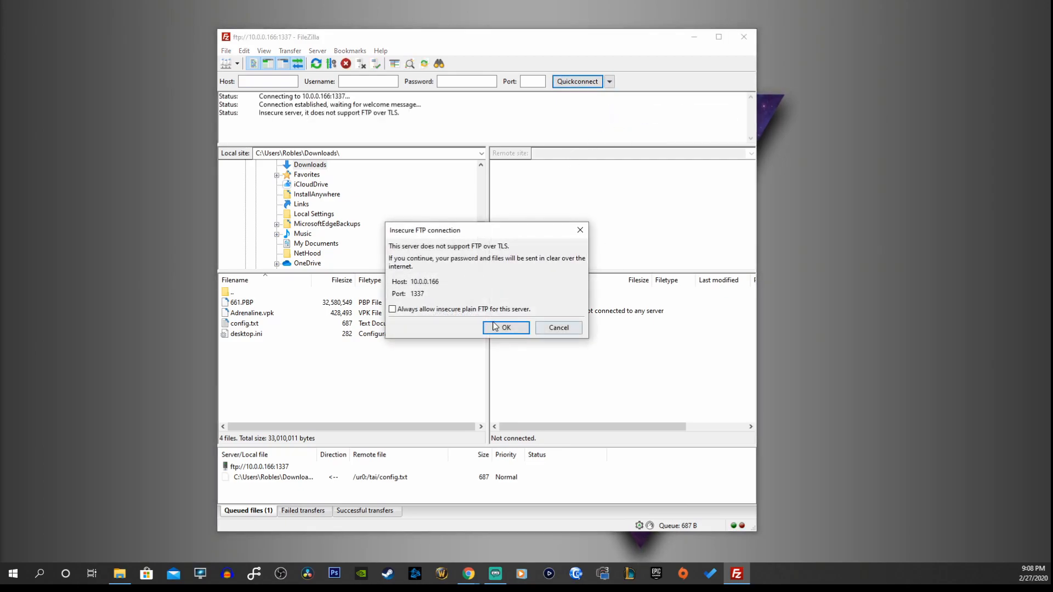
click(502, 328)
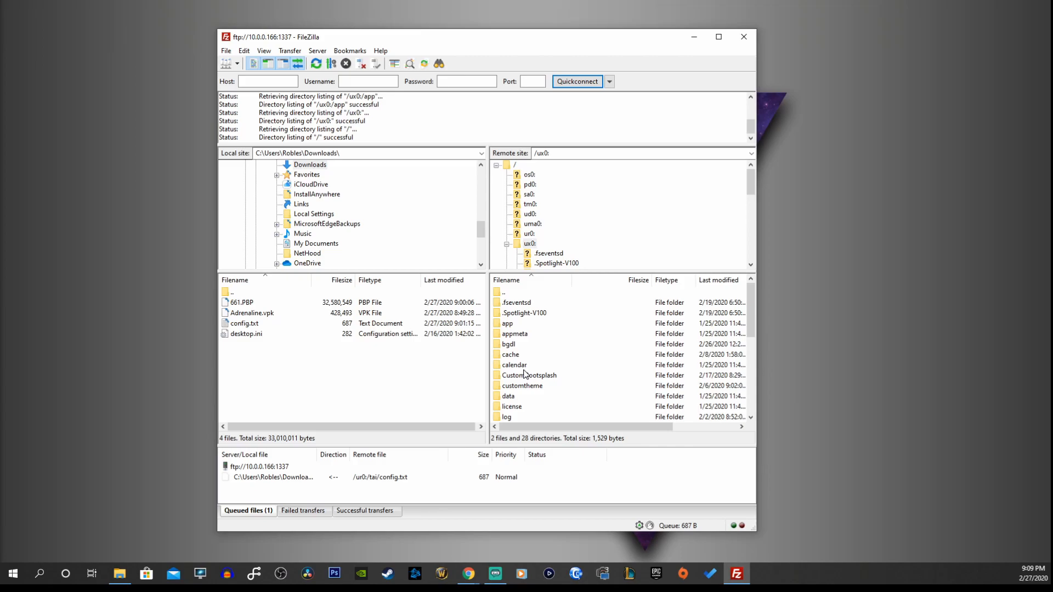
scroll(down, 3)
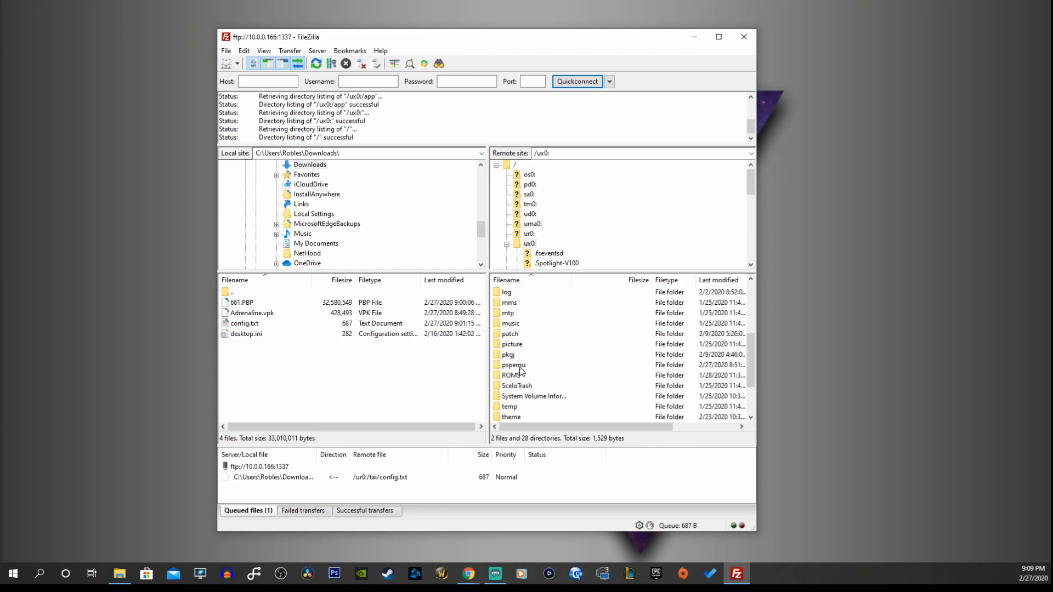
double_click(514, 365)
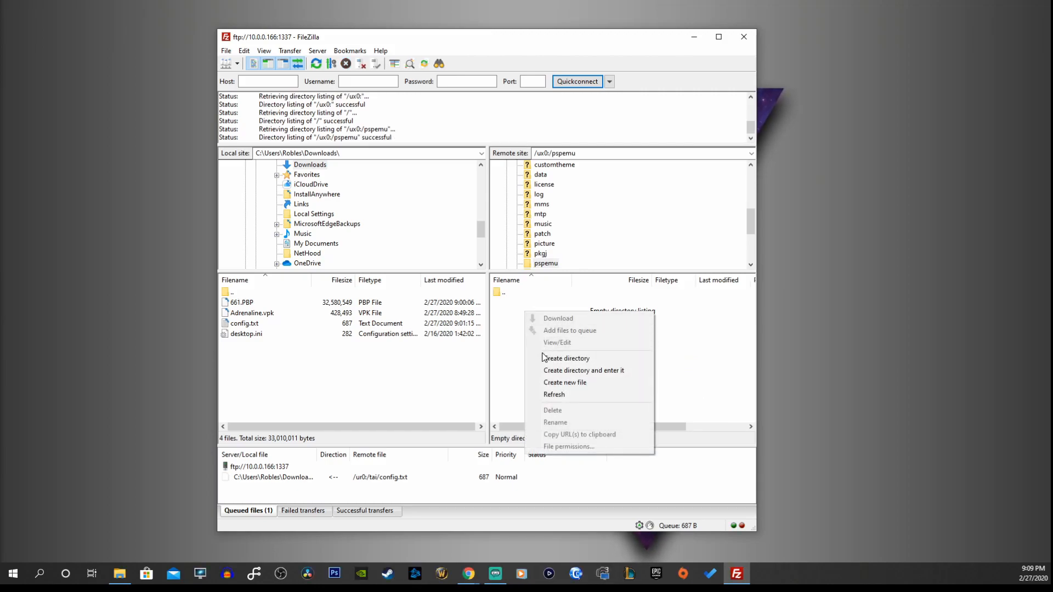
Step: Create a GAME folder inside ux0:/pspemu
click(566, 358)
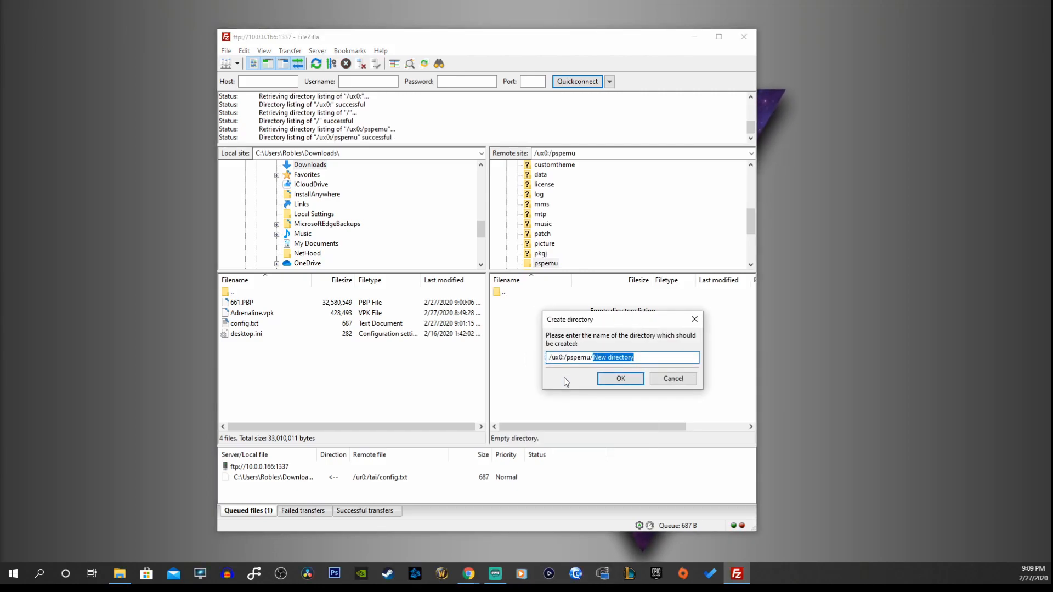
text(GAMES)
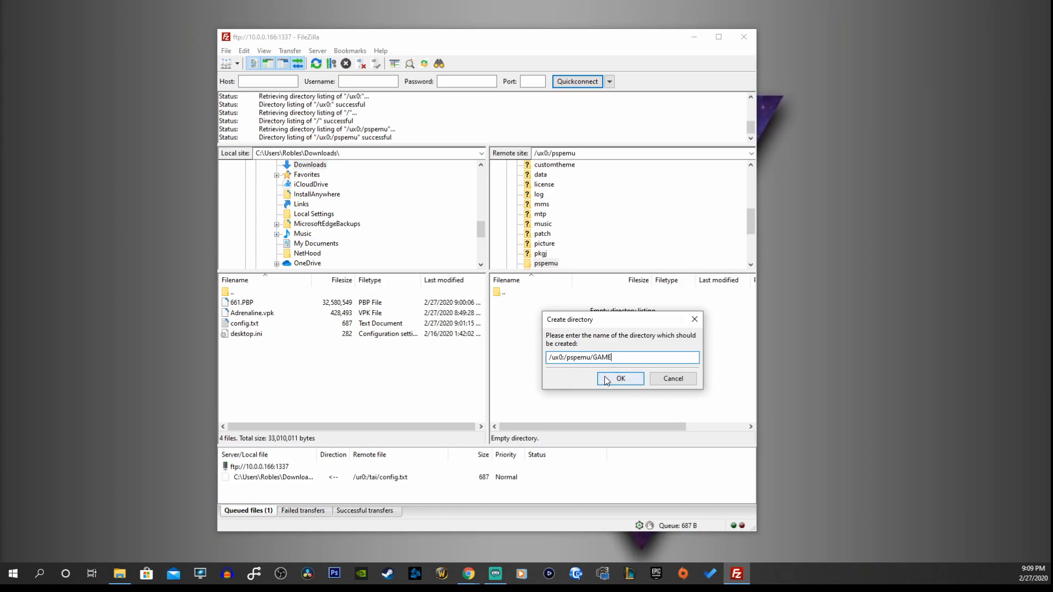
click(619, 379)
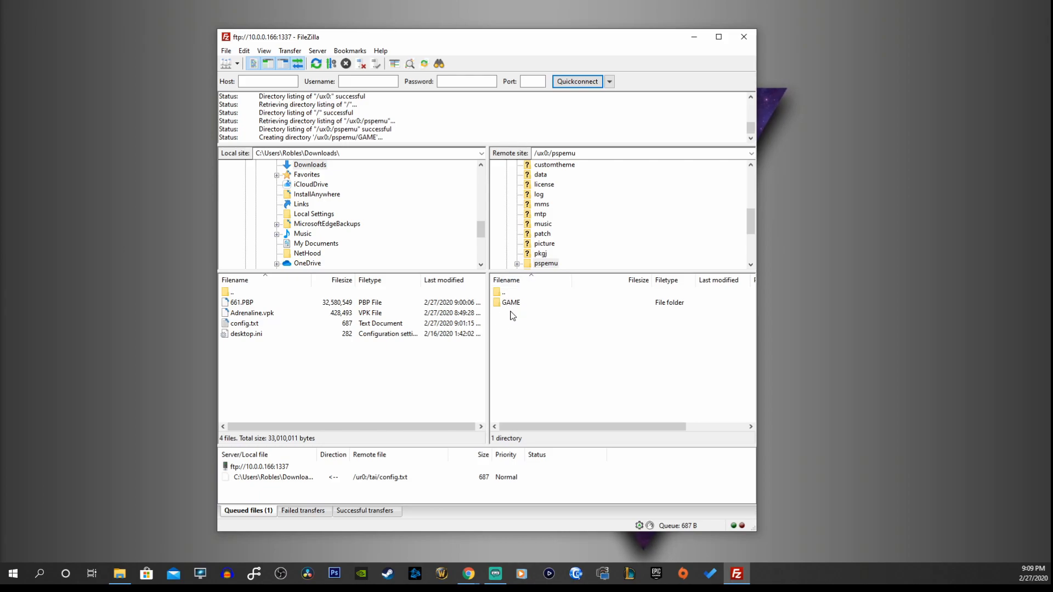
Step: Create a second folder named ISO inside ux0:/pspemu
click(511, 302)
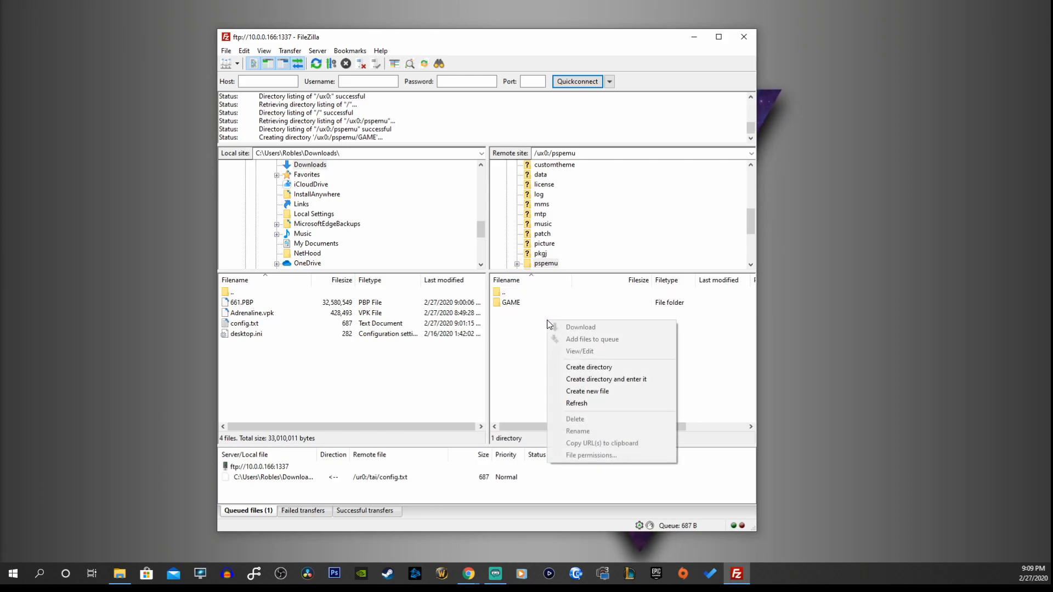
click(589, 367)
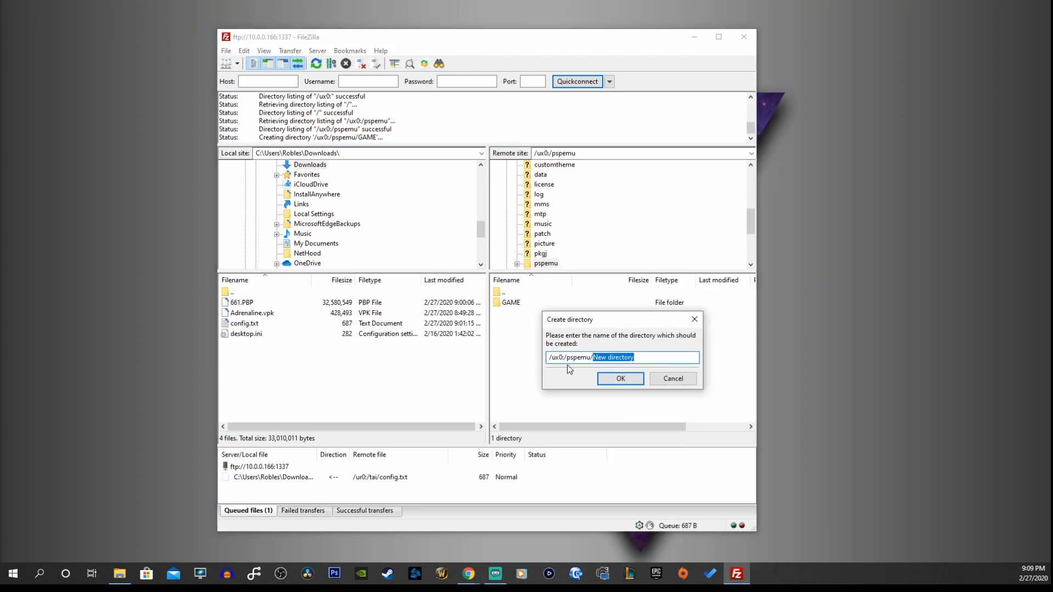
text(ISO)
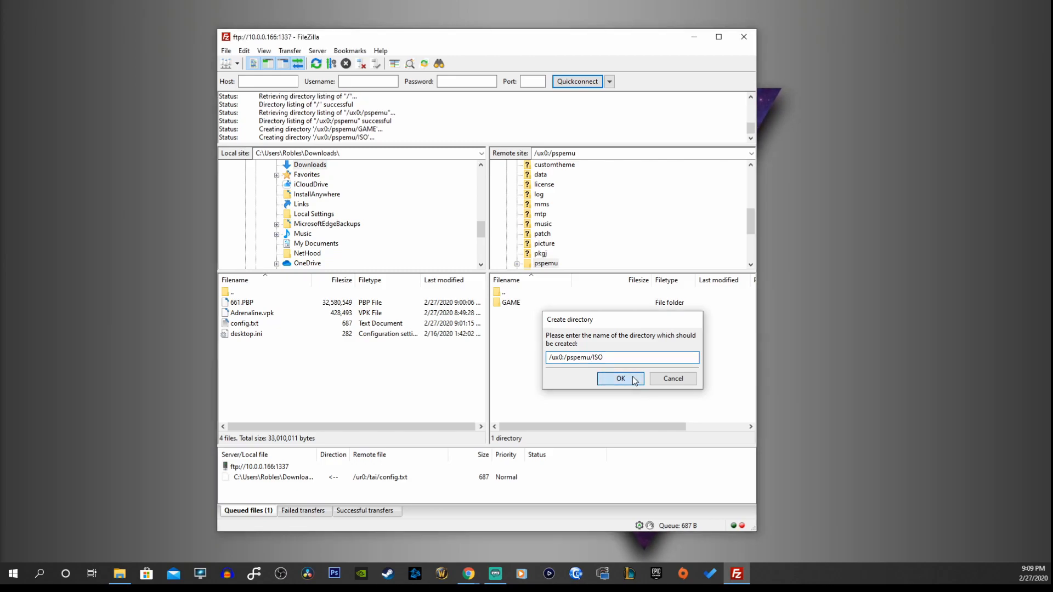
click(619, 379)
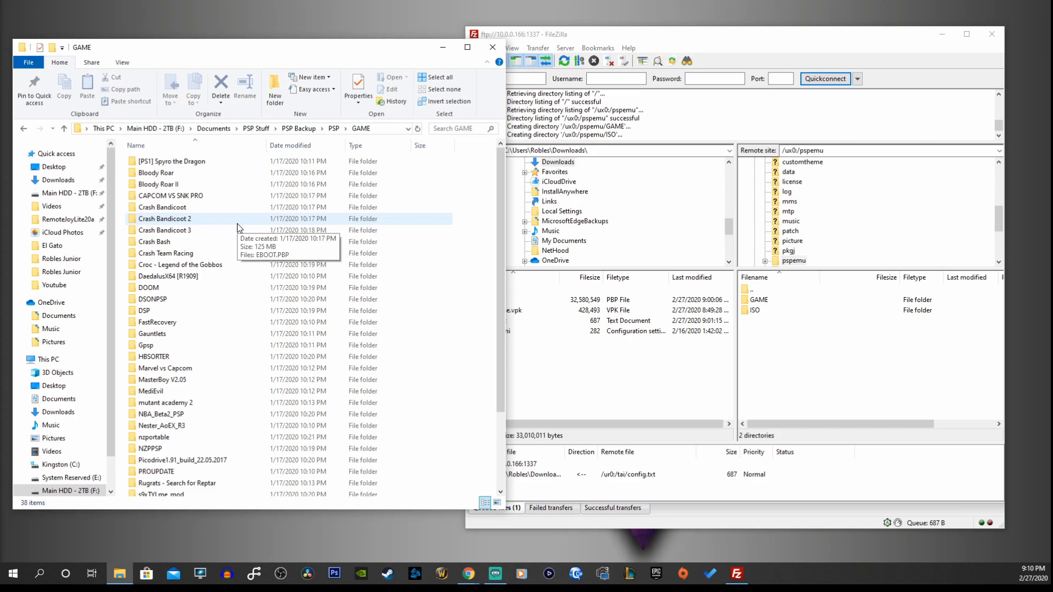
mouse_move(204, 228)
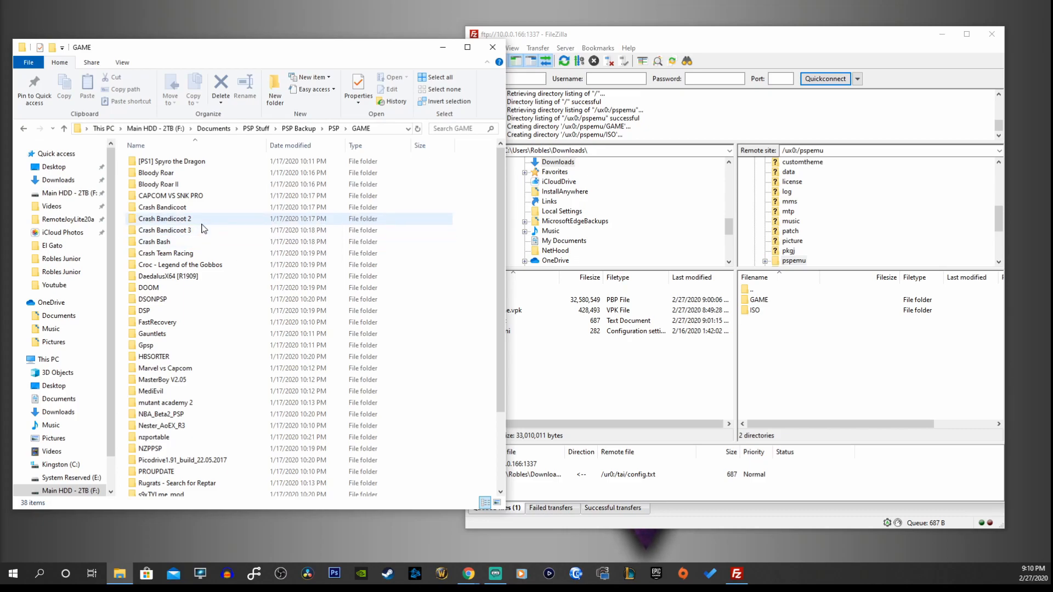
Step: Open the Marvel vs Capcom folder in the PSP backup's GAME directory in Explorer
click(171, 195)
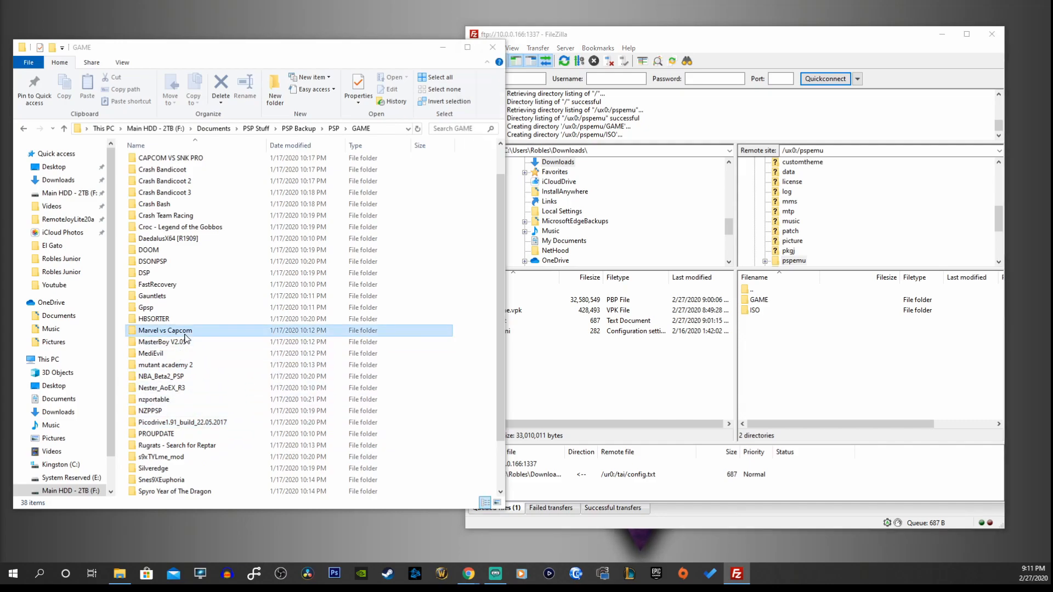
double_click(164, 330)
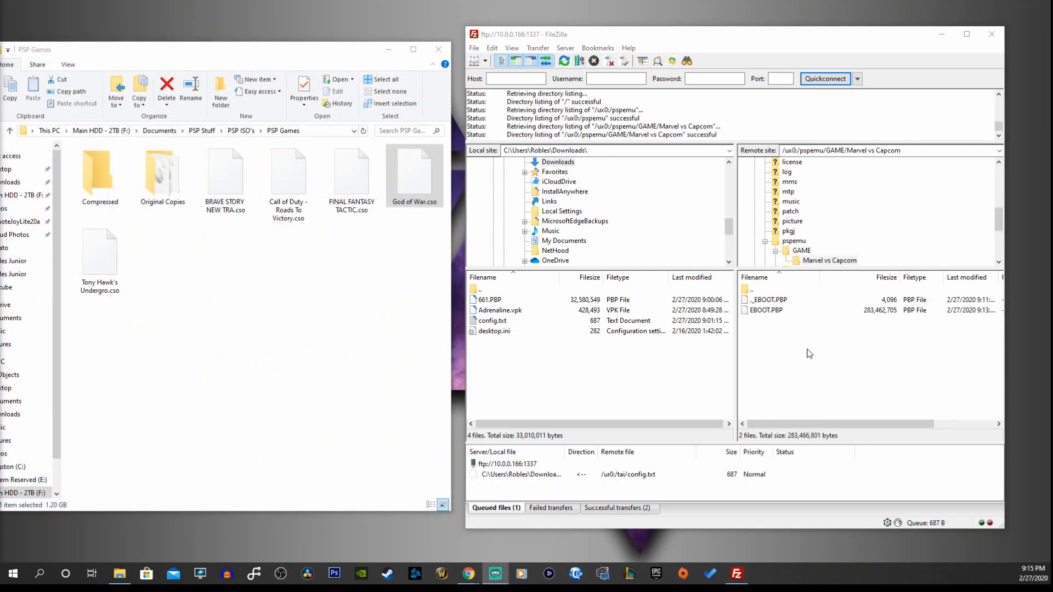
mouse_move(815, 303)
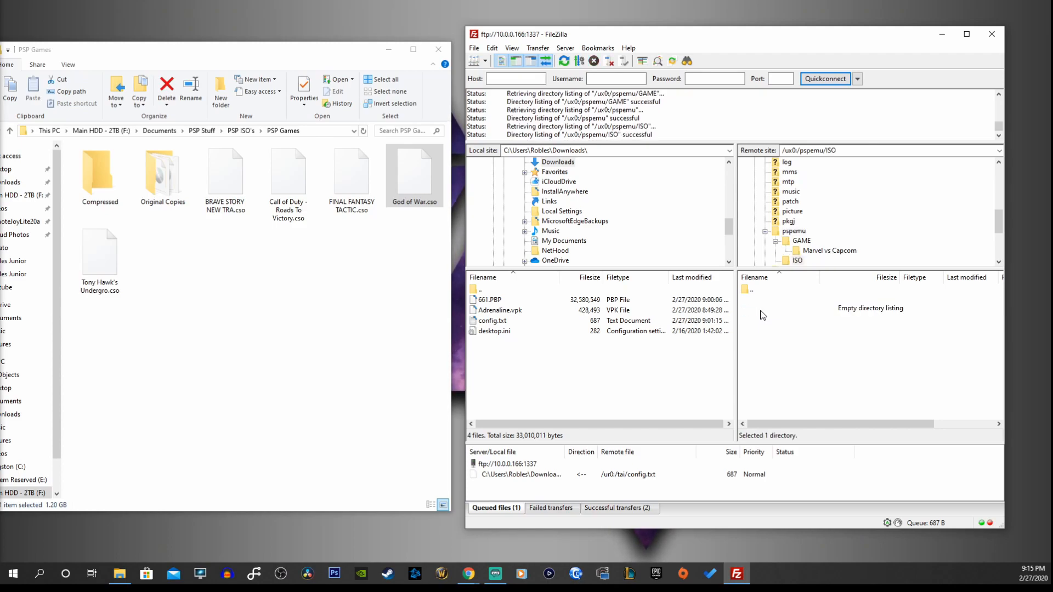
Step: Select an entry in FileZilla's remote pane while checking the pspemu folders
click(414, 171)
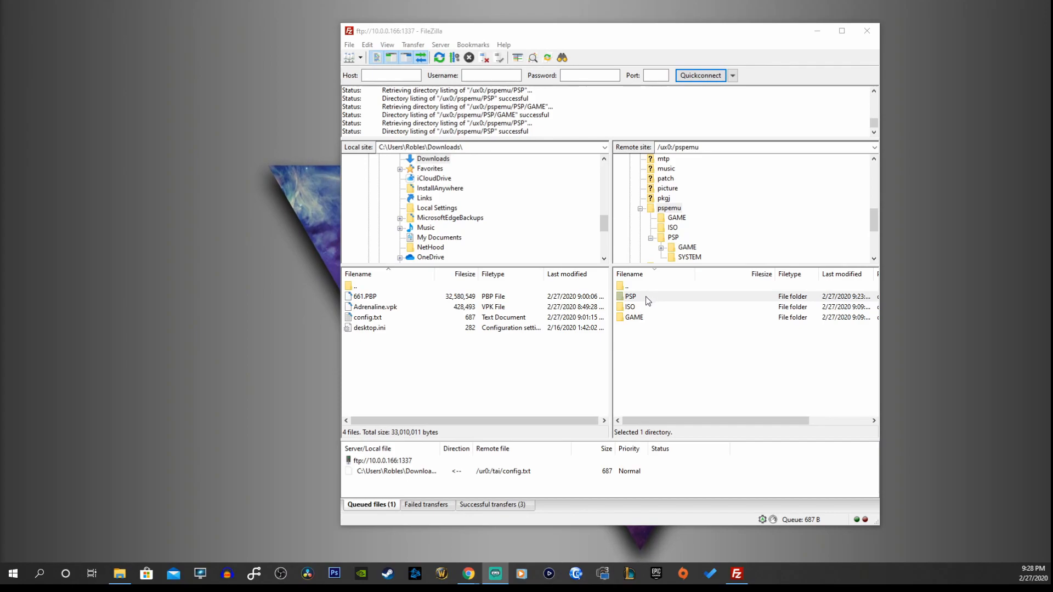
Step: Browse pspemu/PSP/GAME, go back up, and reopen it to confirm Marvel vs Capcom is there
double_click(629, 296)
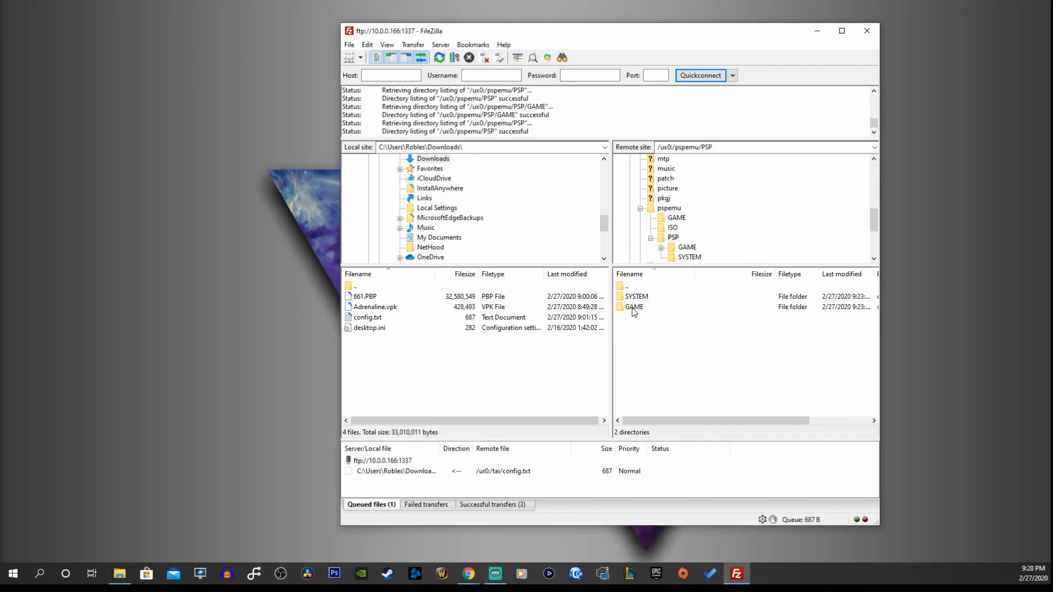
double_click(634, 307)
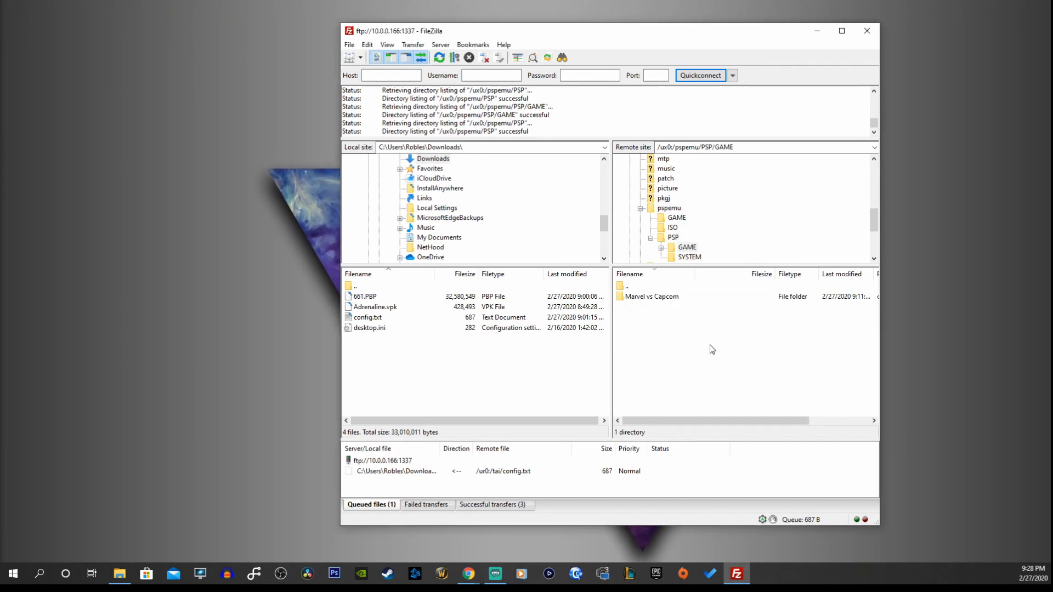
click(625, 285)
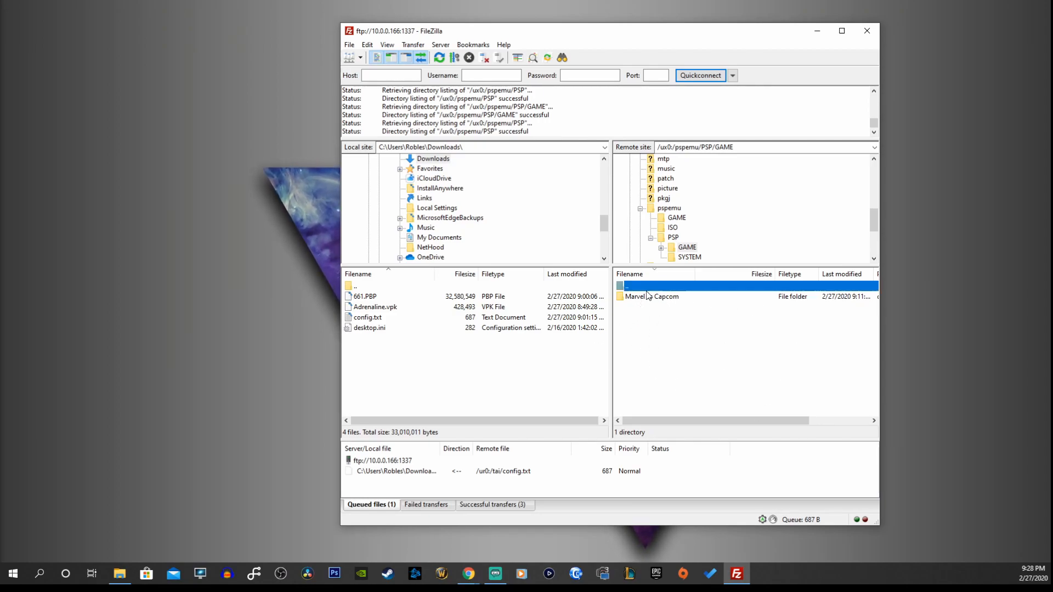
double_click(626, 287)
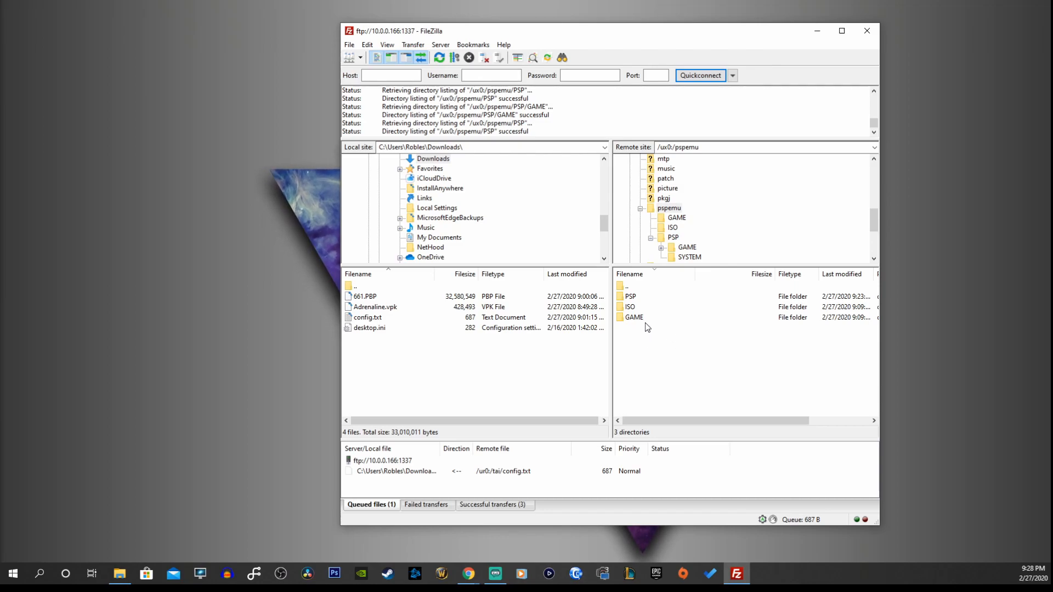
mouse_move(637, 293)
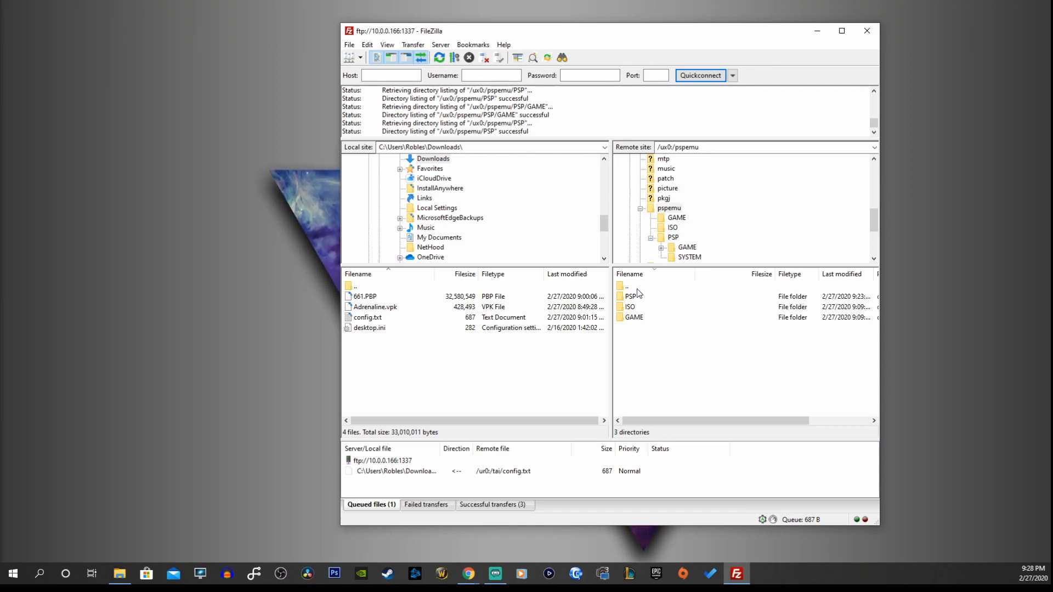
double_click(632, 295)
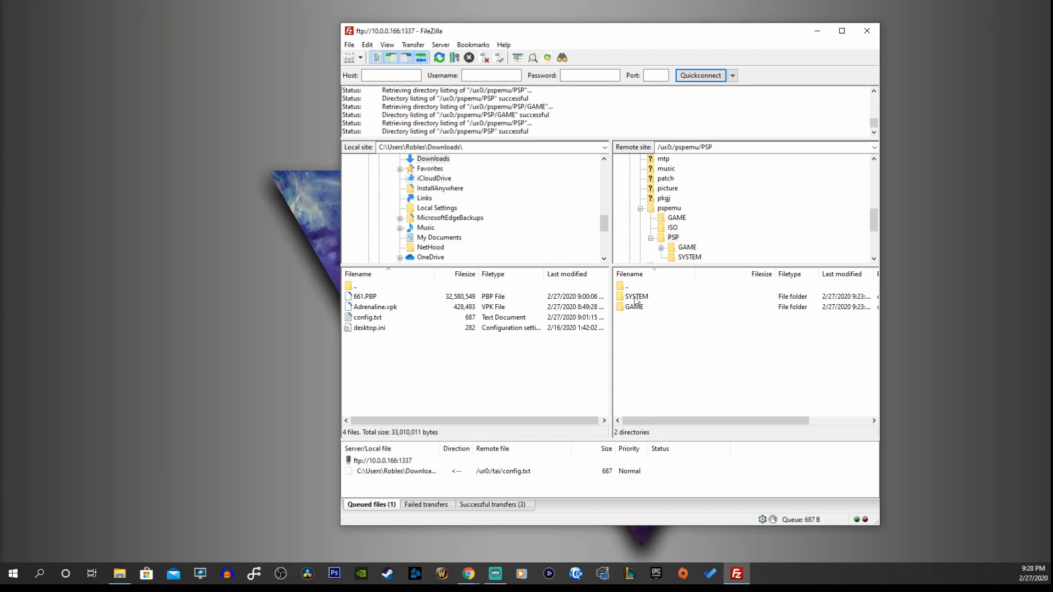
double_click(634, 306)
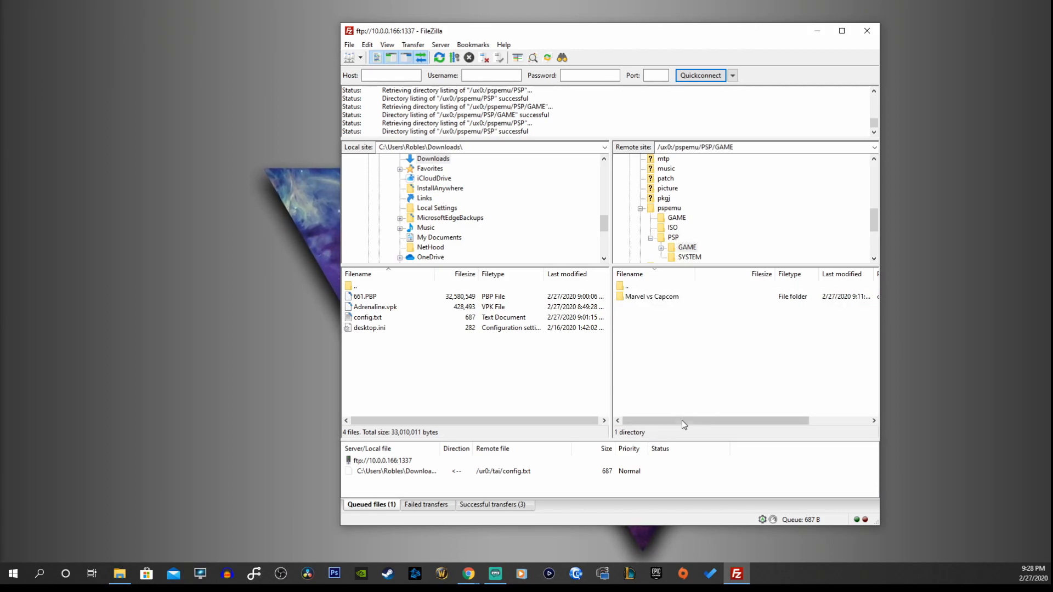
mouse_move(644, 398)
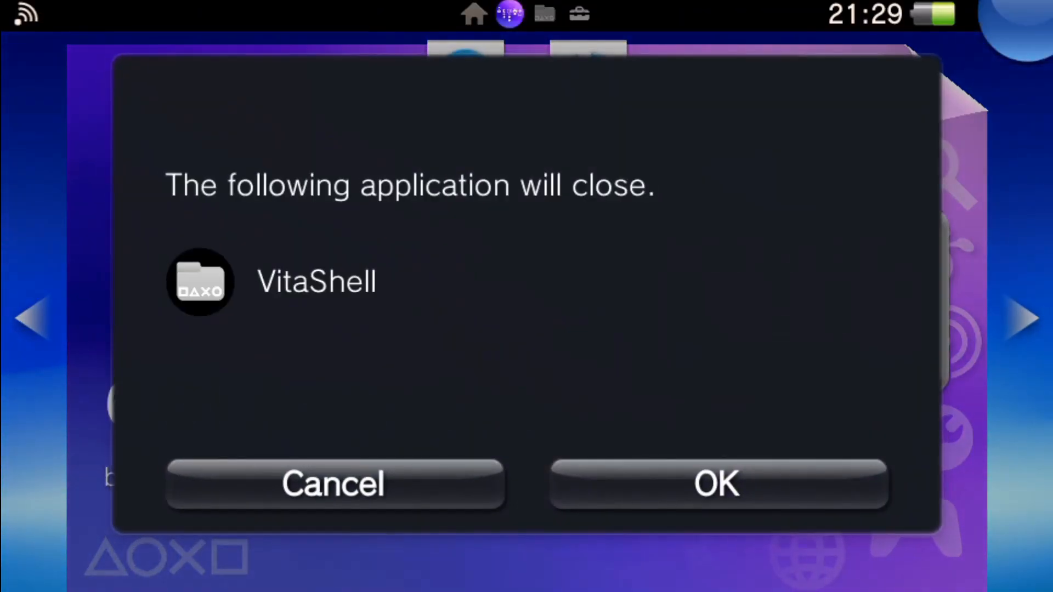
Step: Confirm the prompt so VitaShell closes
click(717, 484)
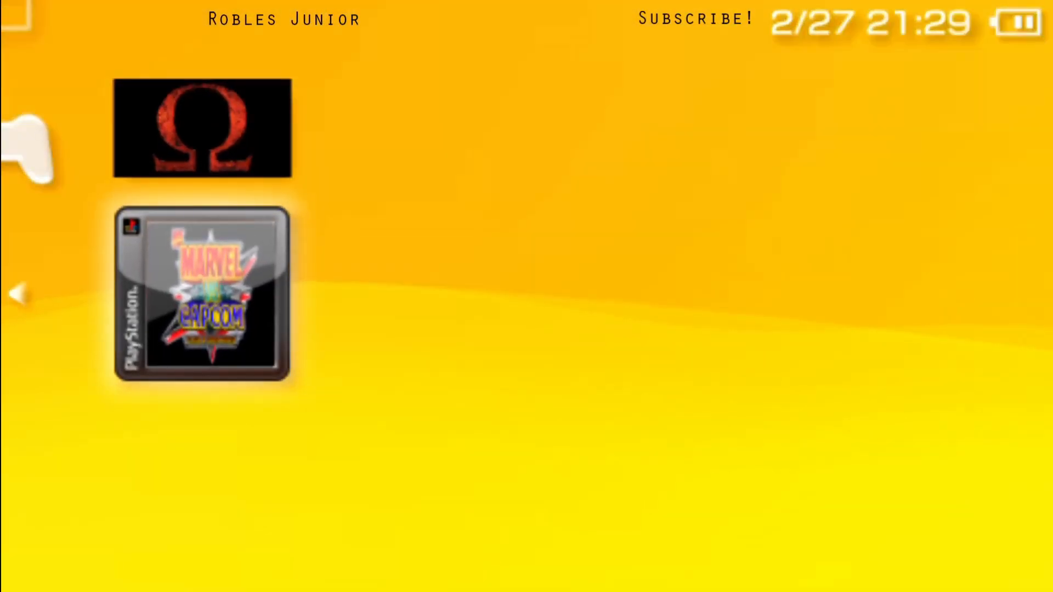
Step: Launch Marvel vs Capcom, then scroll the XMB categories left to Photo
click(202, 295)
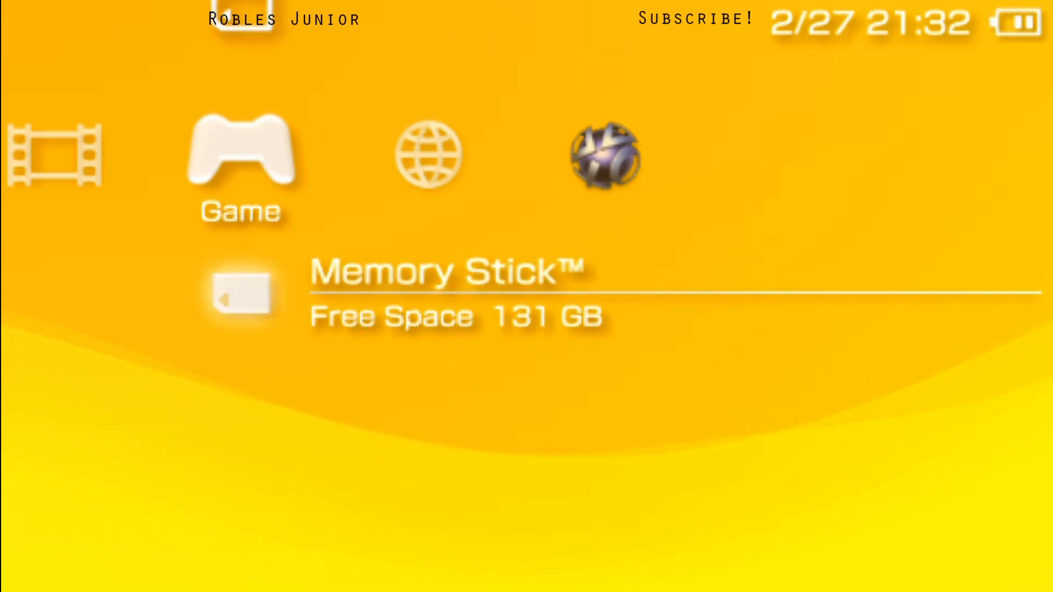
scroll(left, 3)
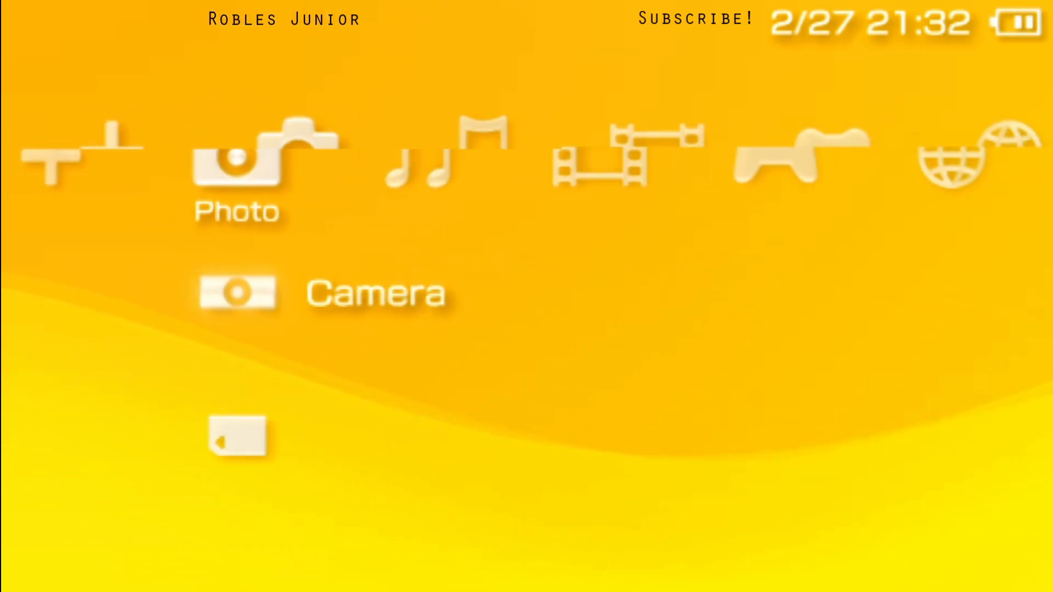